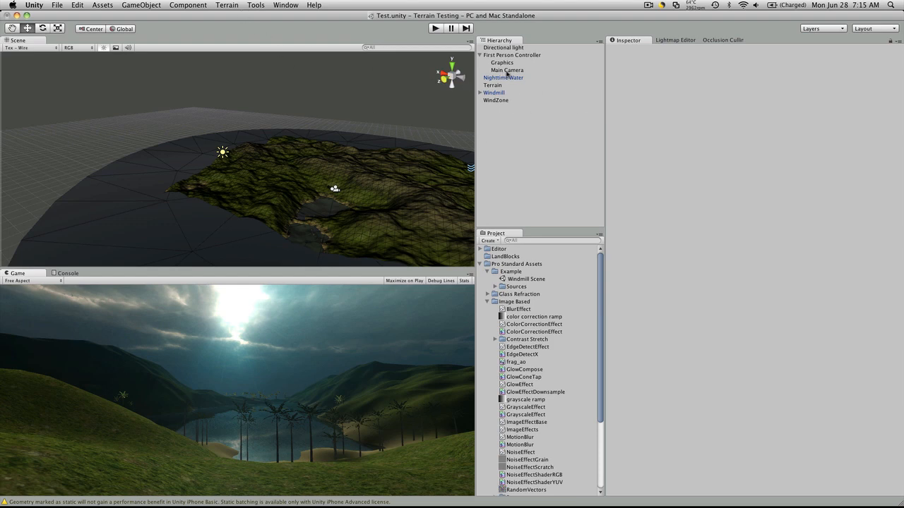
# Step: Select Main Camera in the Hierarchy to show its Camera and Sun Shafts components
pyautogui.click(506, 69)
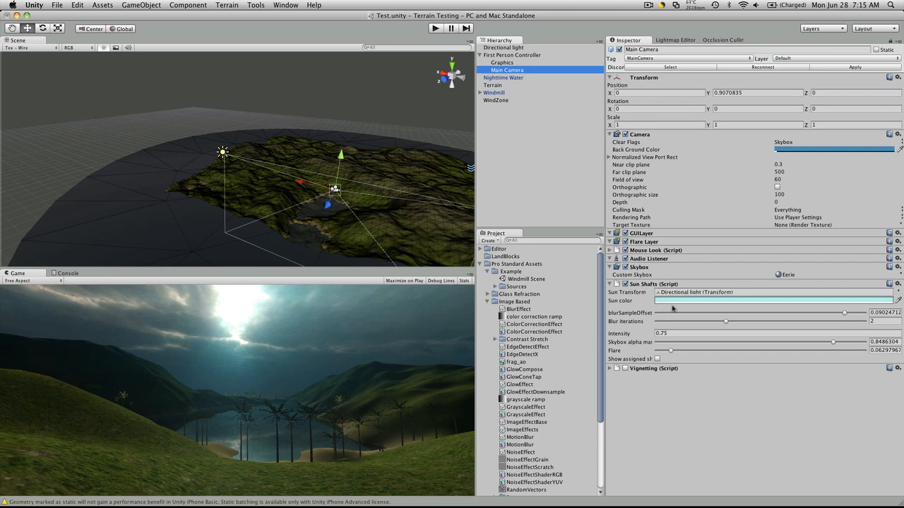
pyautogui.moveTo(642, 444)
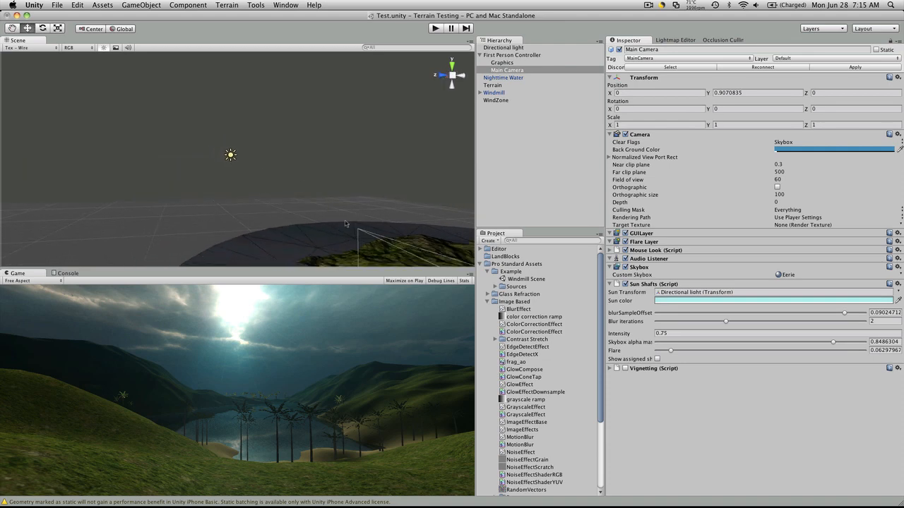
pyautogui.moveTo(228, 163)
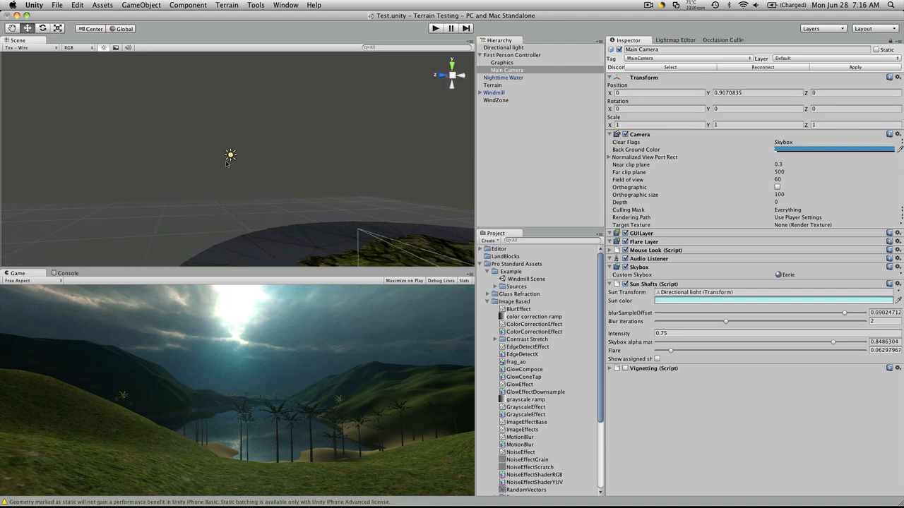
pyautogui.click(503, 47)
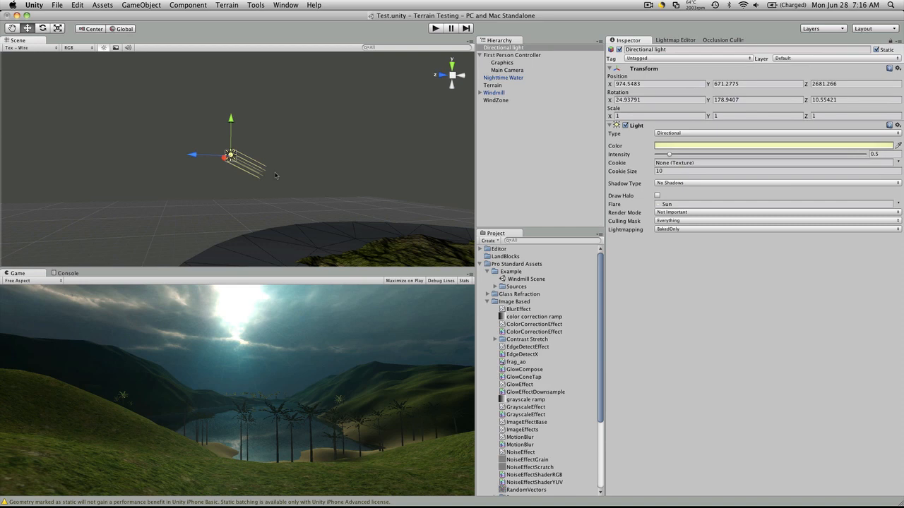
pyautogui.moveTo(450, 282)
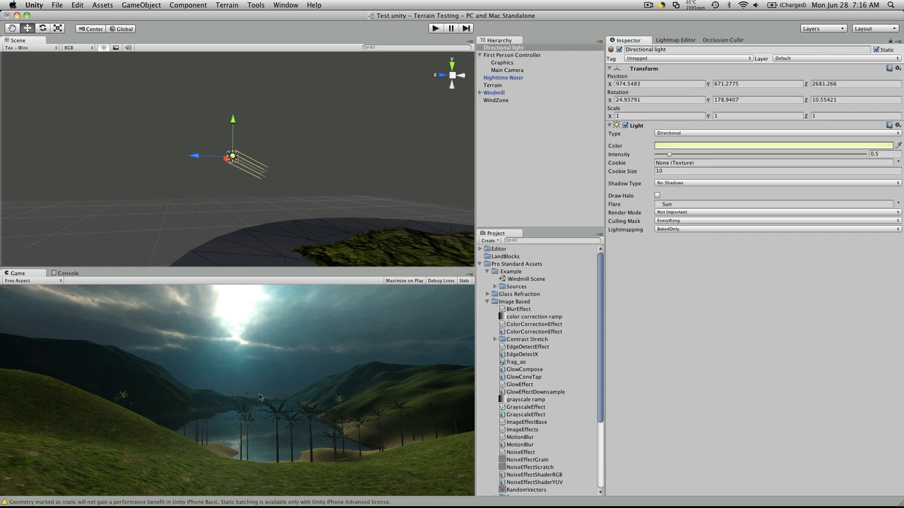
pyautogui.moveTo(259, 450)
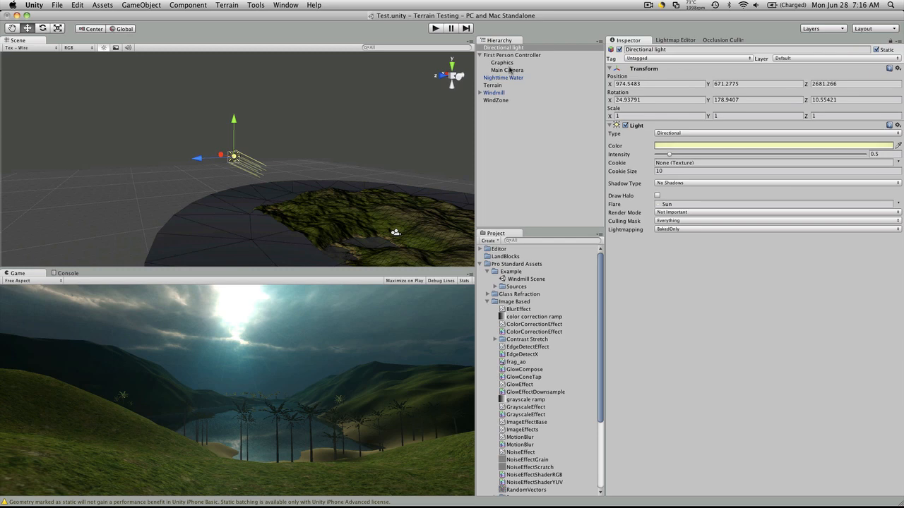
pyautogui.click(506, 69)
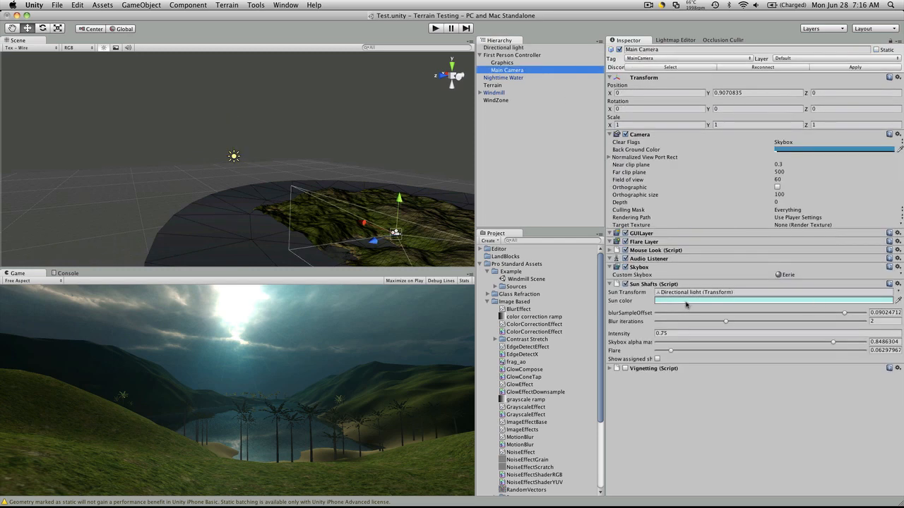
# Step: Experiment with Sun Shafts blur sample offset and iterations, ending at about 0.086 and 2
pyautogui.click(770, 301)
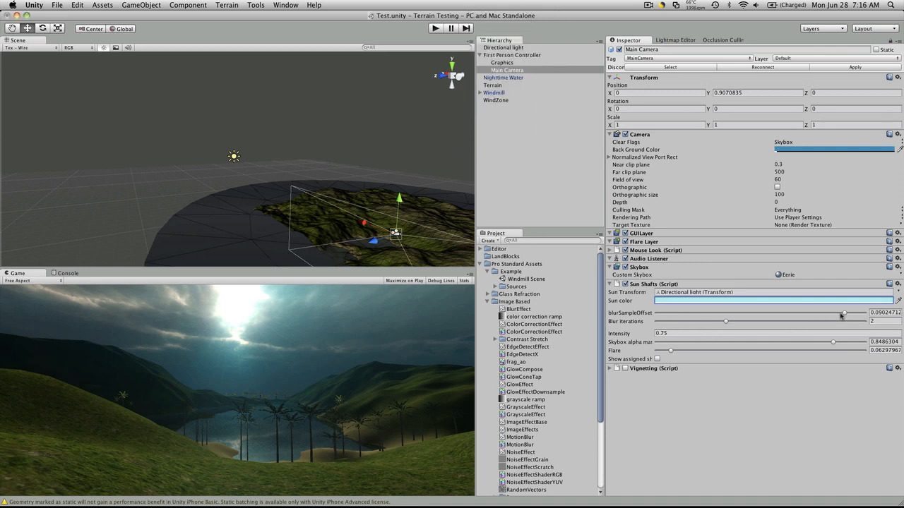
pyautogui.moveTo(846, 313); pyautogui.dragTo(782, 313)
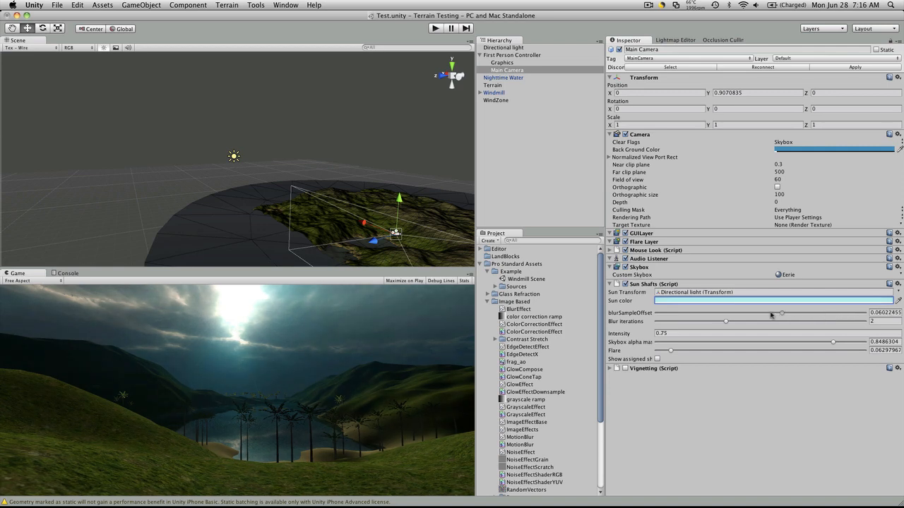
pyautogui.moveTo(782, 313); pyautogui.dragTo(846, 313)
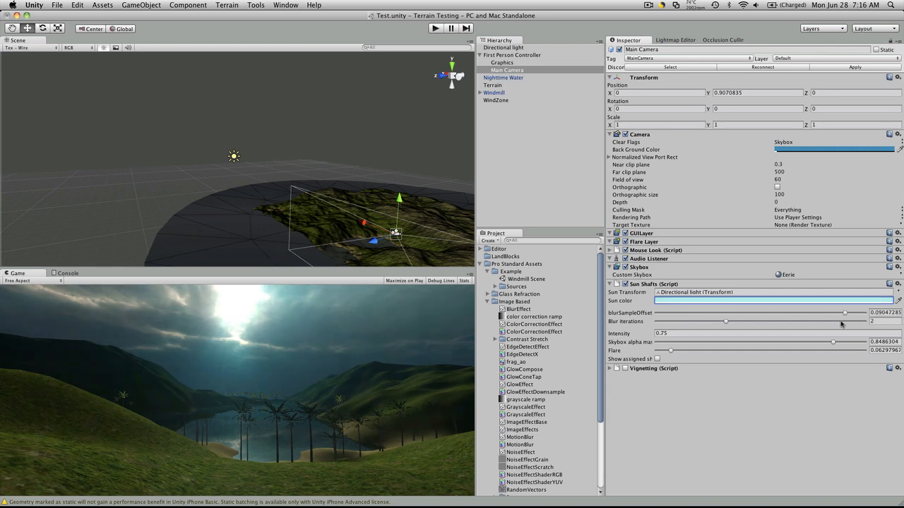
pyautogui.moveTo(846, 313); pyautogui.dragTo(865, 313)
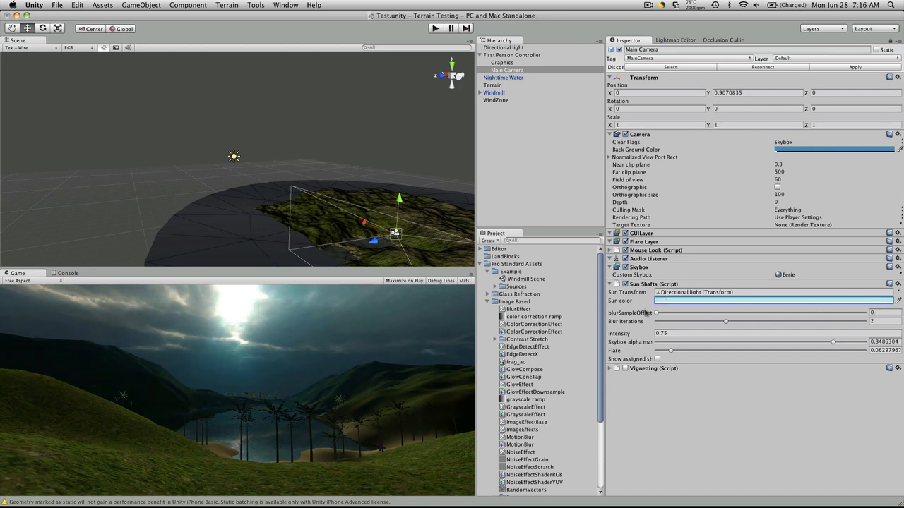
pyautogui.moveTo(655, 313); pyautogui.dragTo(834, 313)
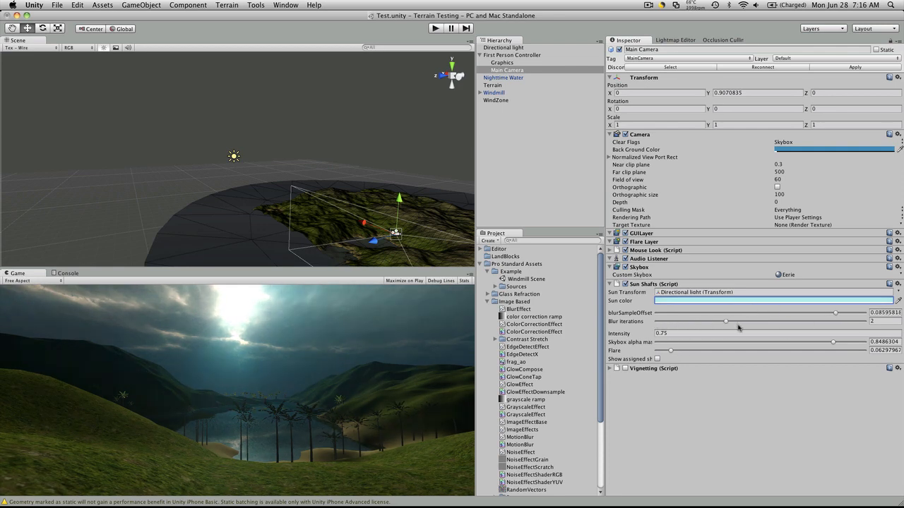
pyautogui.moveTo(726, 321); pyautogui.dragTo(864, 321)
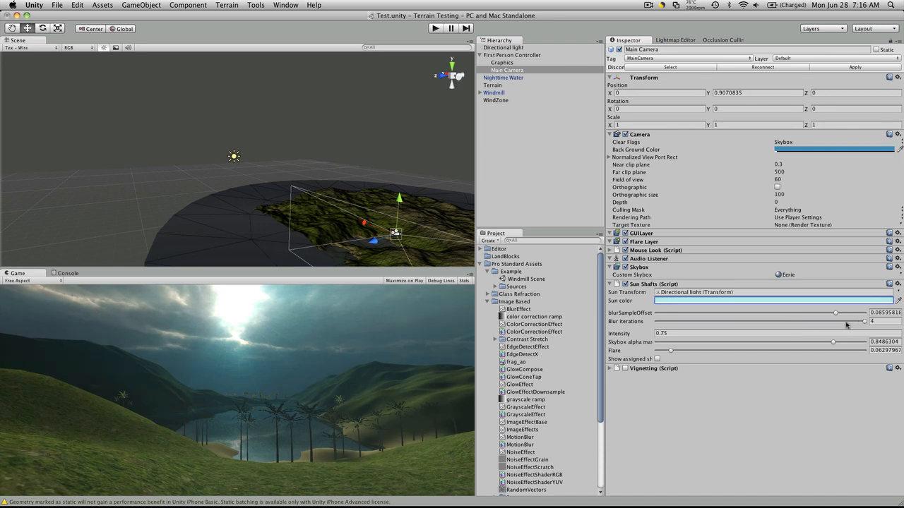
pyautogui.moveTo(864, 322); pyautogui.dragTo(706, 322)
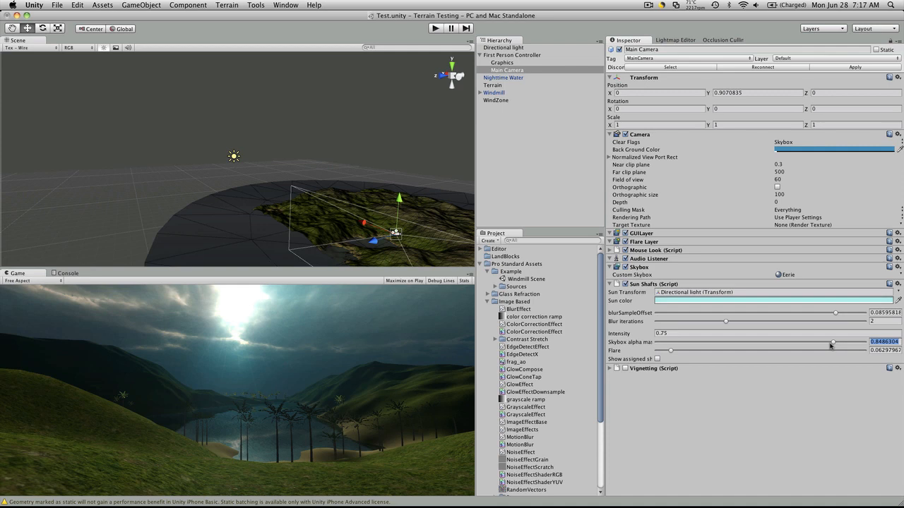
# Step: Lower the Sun Shafts skybox alpha to nearly zero and preview the hazy look in Play mode
pyautogui.moveTo(833, 342); pyautogui.dragTo(837, 342)
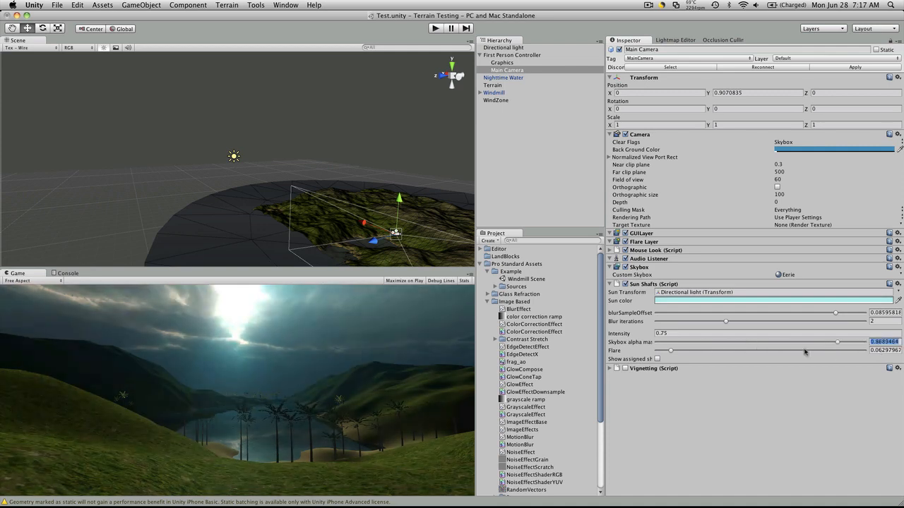
pyautogui.moveTo(838, 342); pyautogui.dragTo(665, 351)
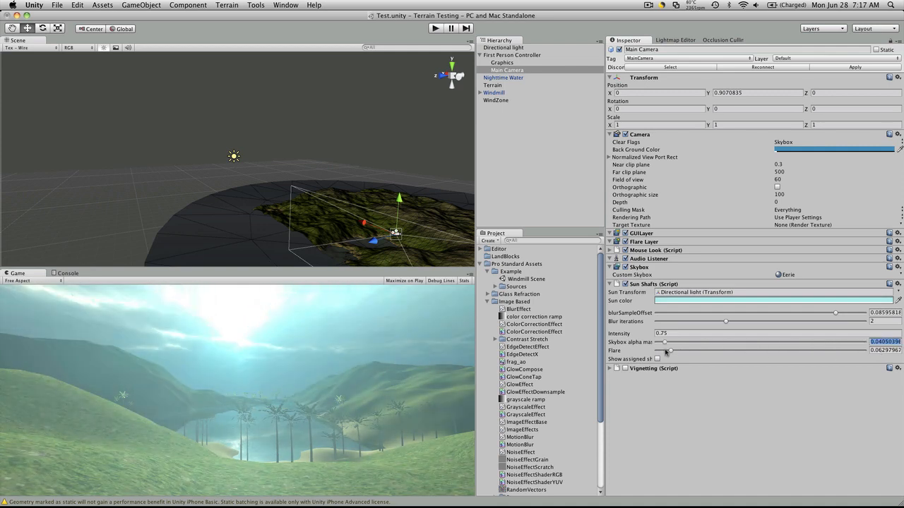
pyautogui.click(434, 29)
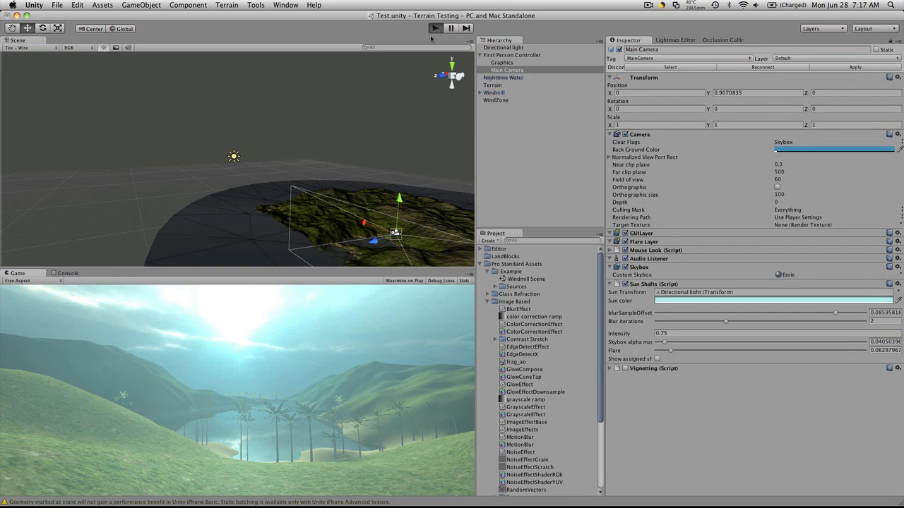
pyautogui.click(435, 29)
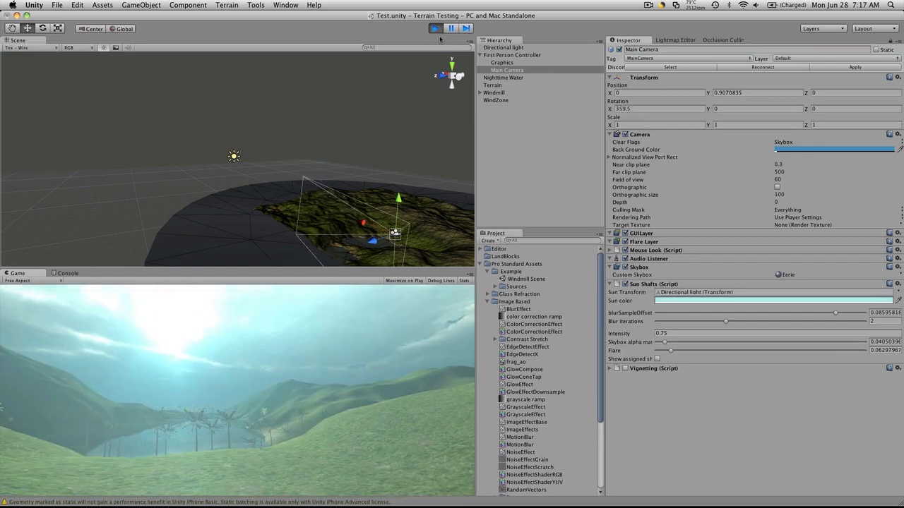
pyautogui.click(434, 29)
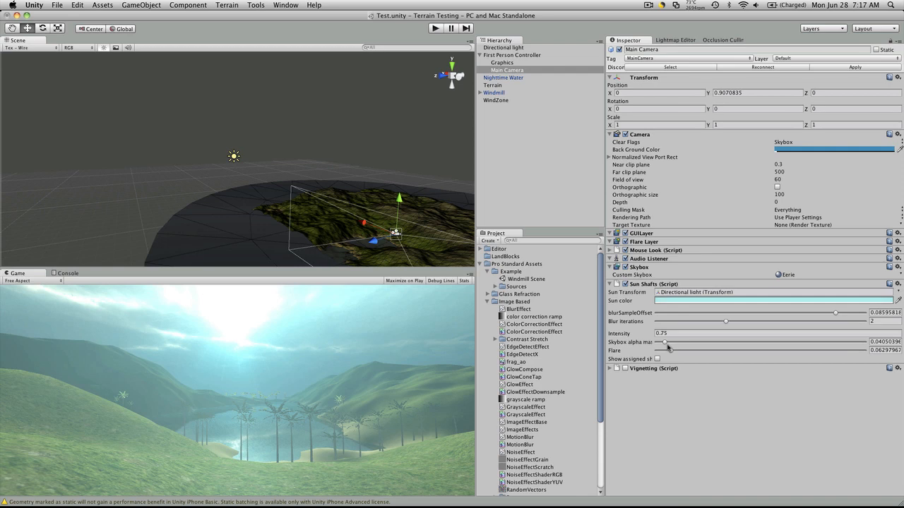
# Step: Raise skybox alpha to about 0.98, increase the flare amount, and preview it running
pyautogui.moveTo(664, 342); pyautogui.dragTo(858, 342)
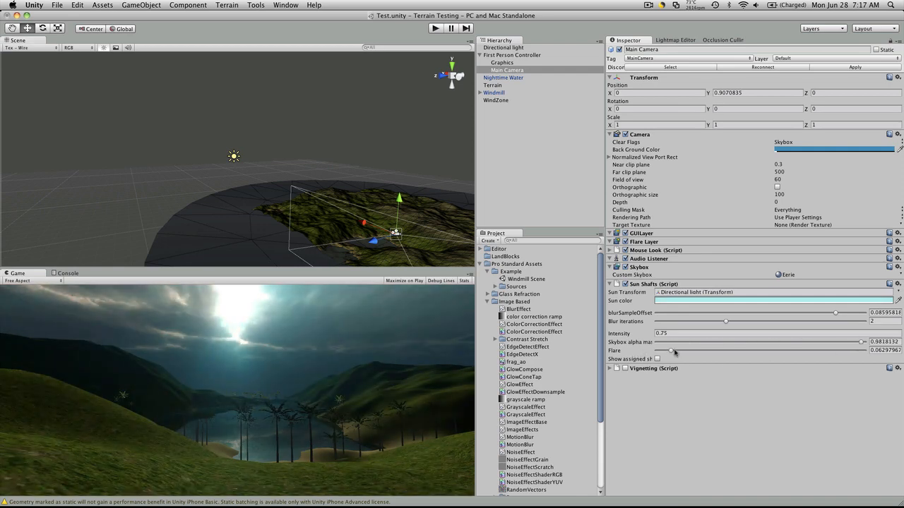
pyautogui.moveTo(671, 351); pyautogui.dragTo(738, 351)
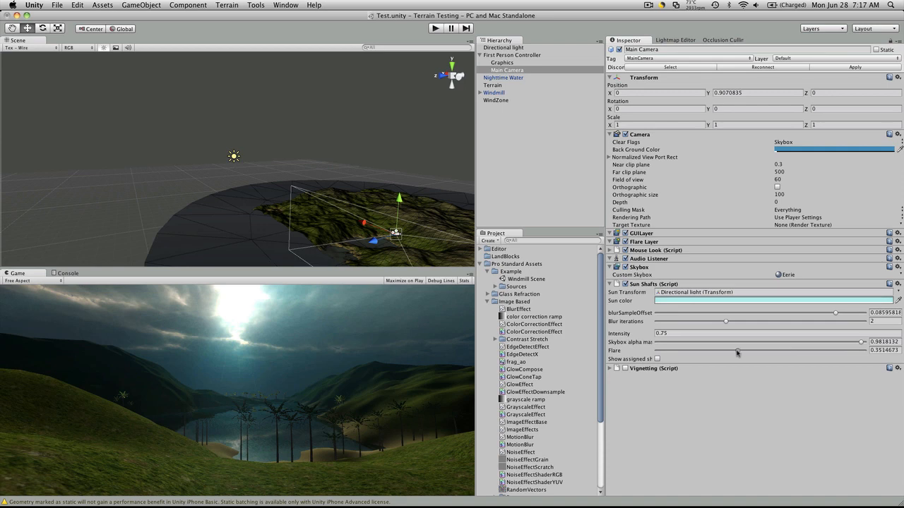
pyautogui.moveTo(736, 351); pyautogui.dragTo(859, 351)
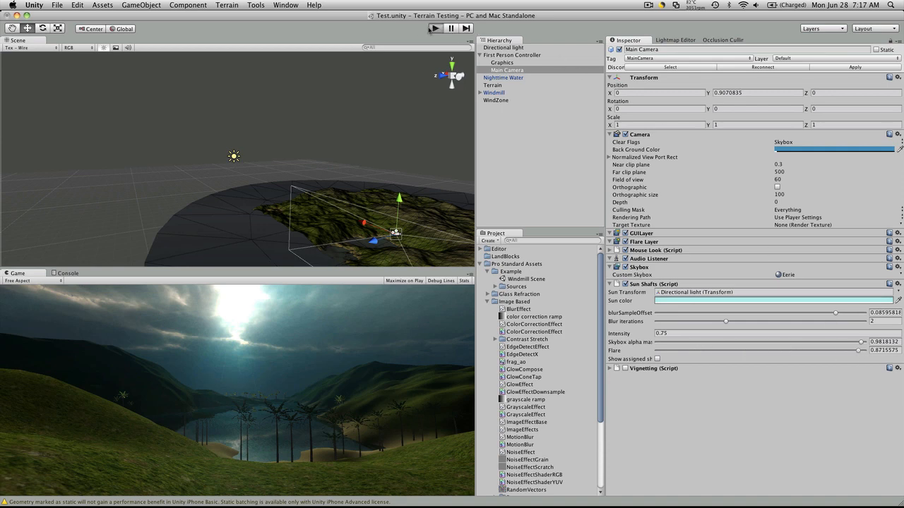
pyautogui.click(435, 28)
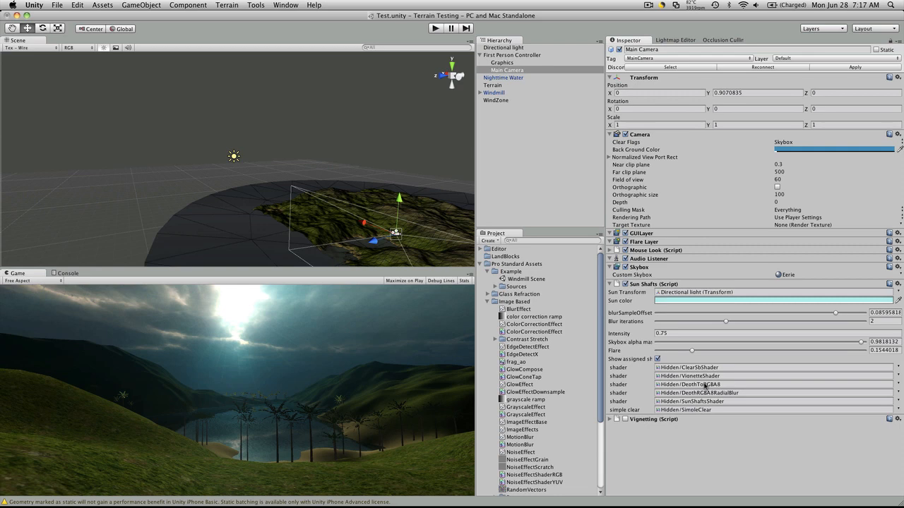
pyautogui.moveTo(666, 350)
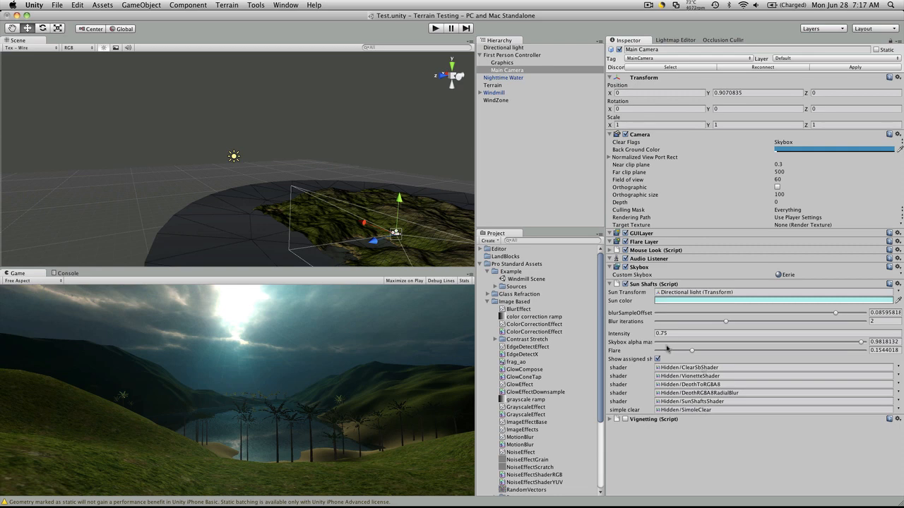
# Step: Disable the Sun Shafts effect and enable Vignetting on the Main Camera
pyautogui.click(624, 284)
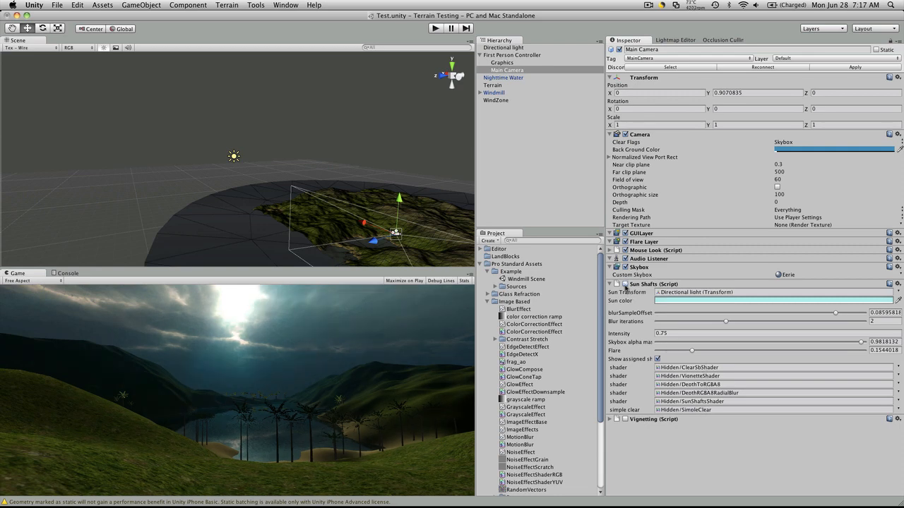
pyautogui.click(611, 284)
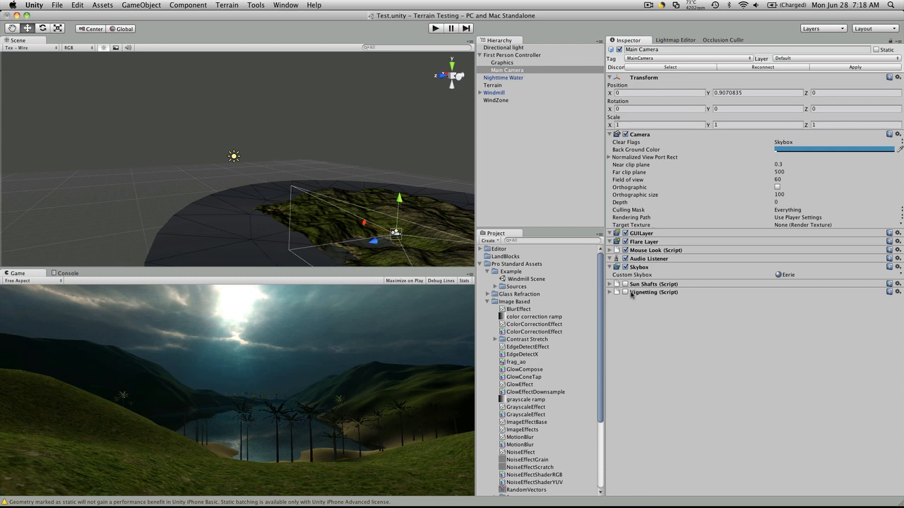
pyautogui.click(610, 292)
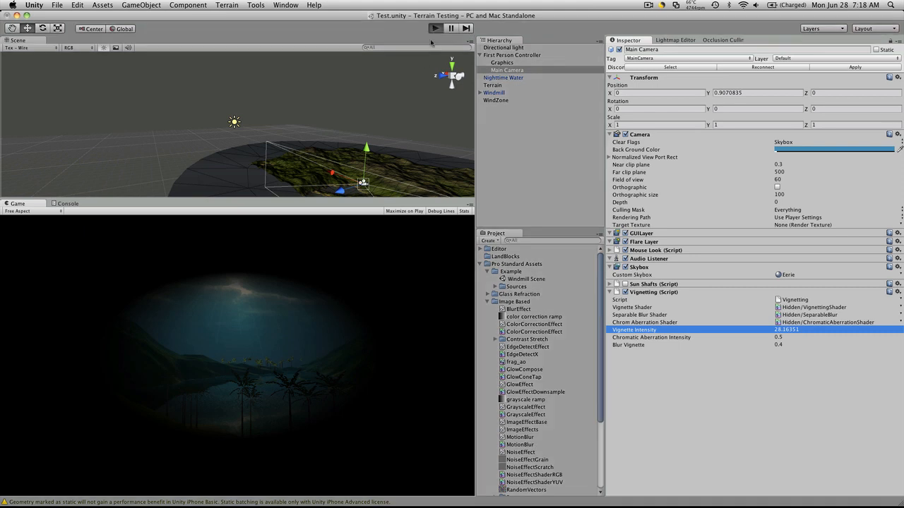
# Step: Preview the vignette in the running game, then switch off and collapse Vignetting
pyautogui.click(435, 28)
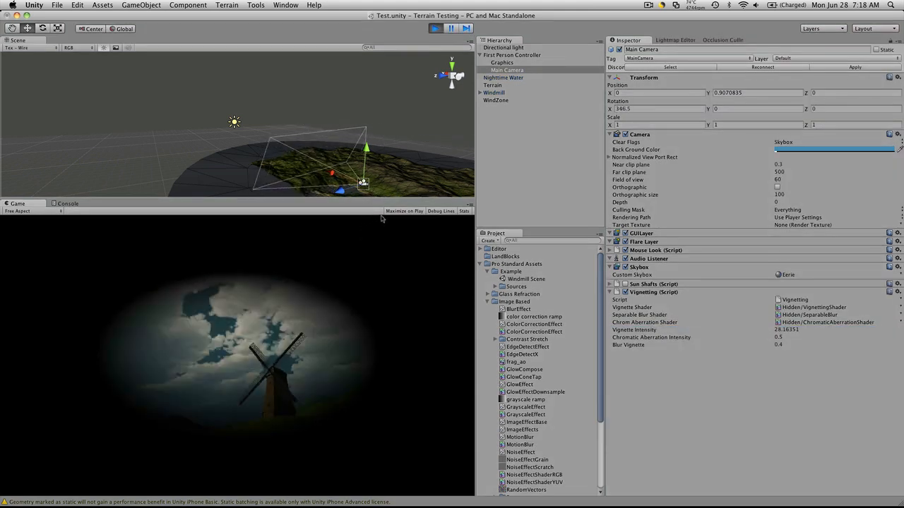
pyautogui.click(435, 29)
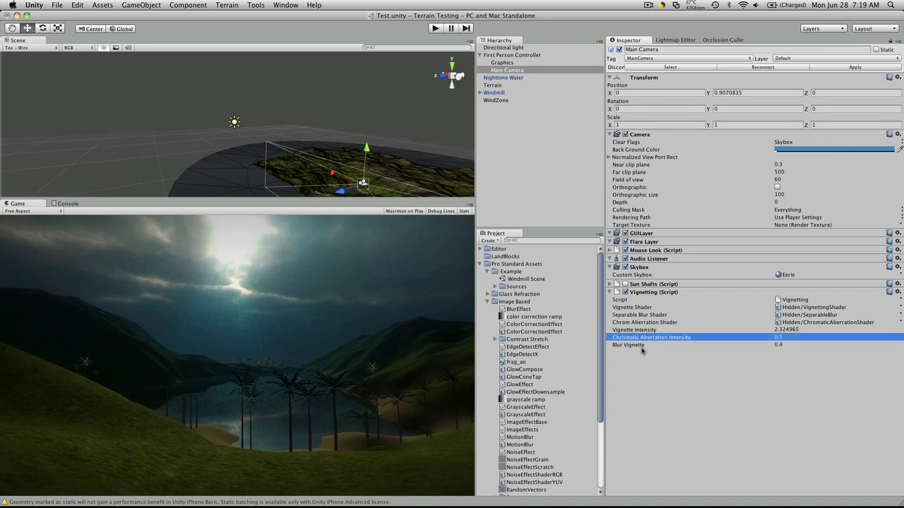
pyautogui.click(650, 345)
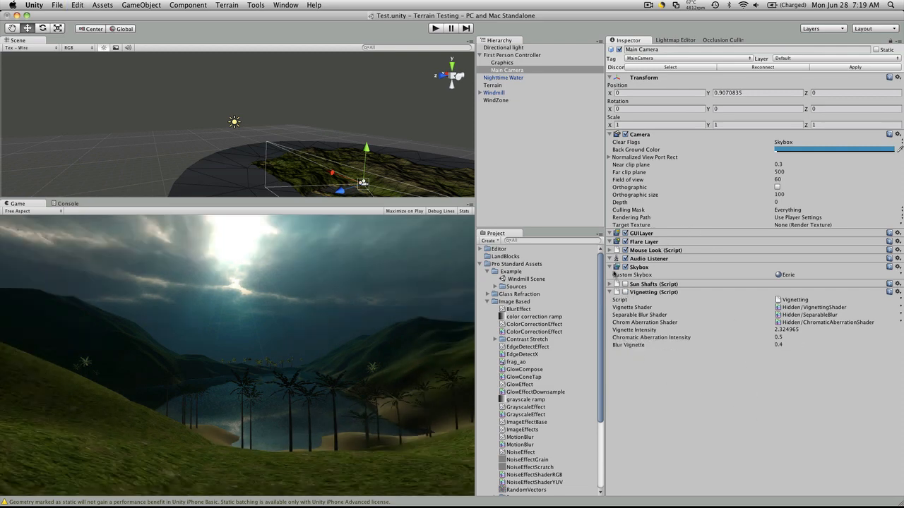
pyautogui.click(610, 292)
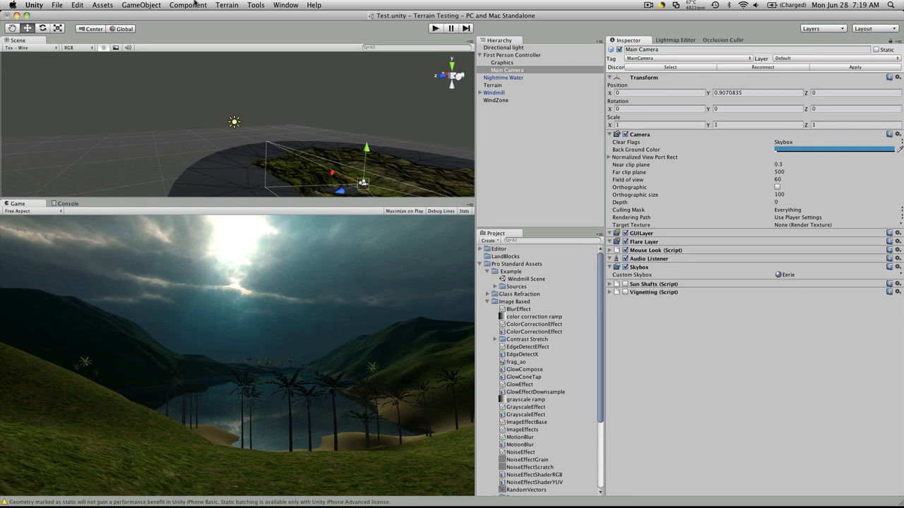
# Step: Add Bloom and Flares from the Component menu, set Advanced mode and blur iterations 3
pyautogui.click(188, 5)
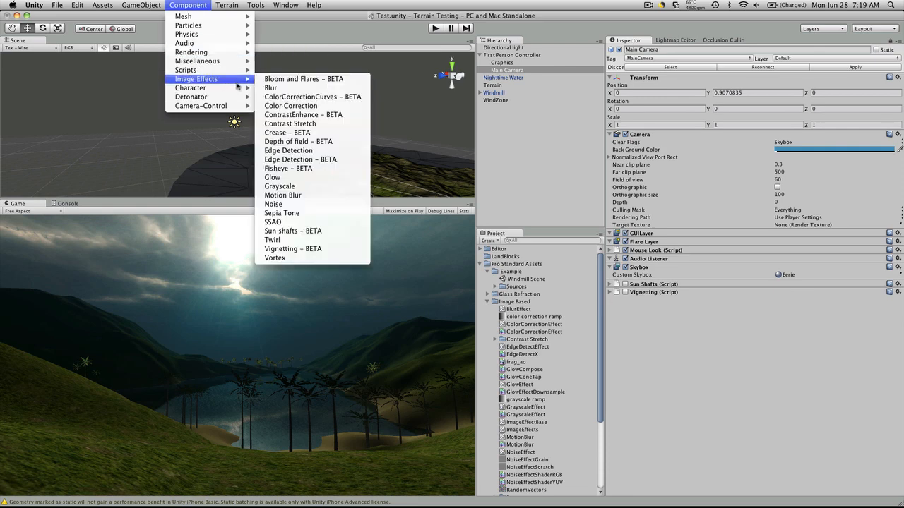
pyautogui.moveTo(304, 79)
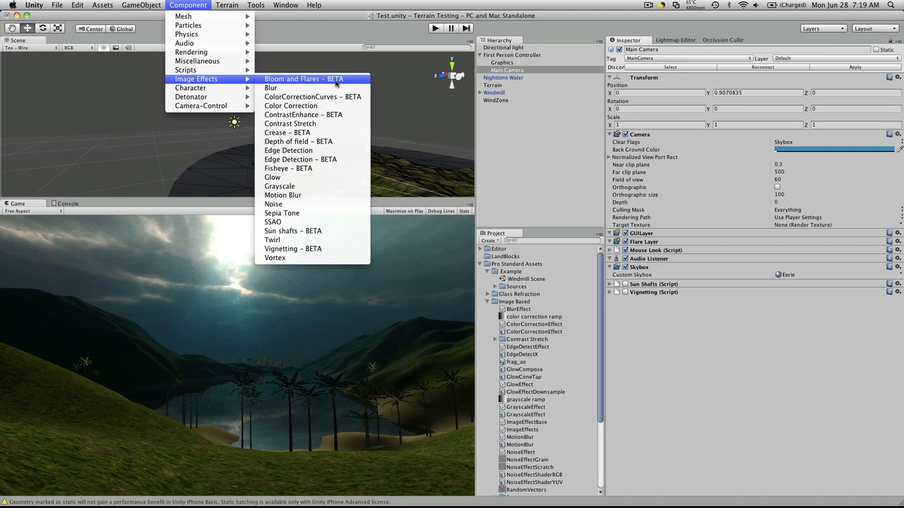
pyautogui.click(303, 79)
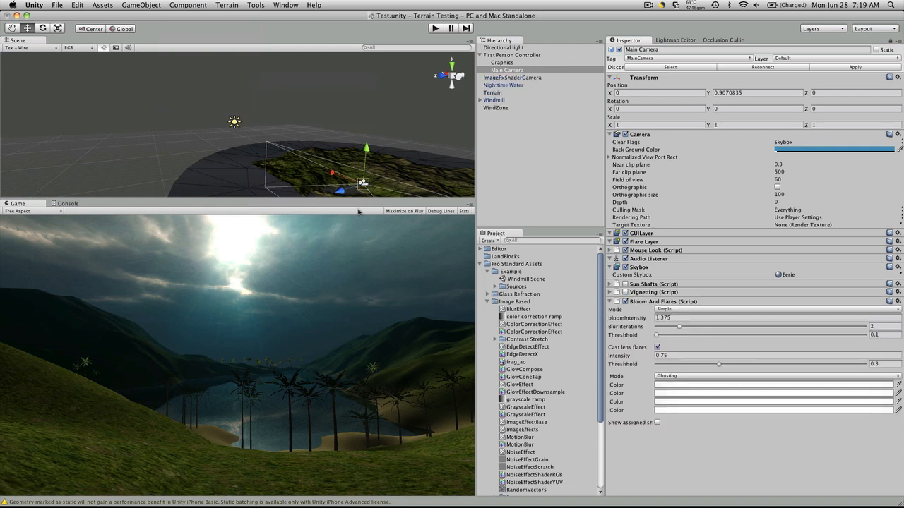
pyautogui.moveTo(247, 369)
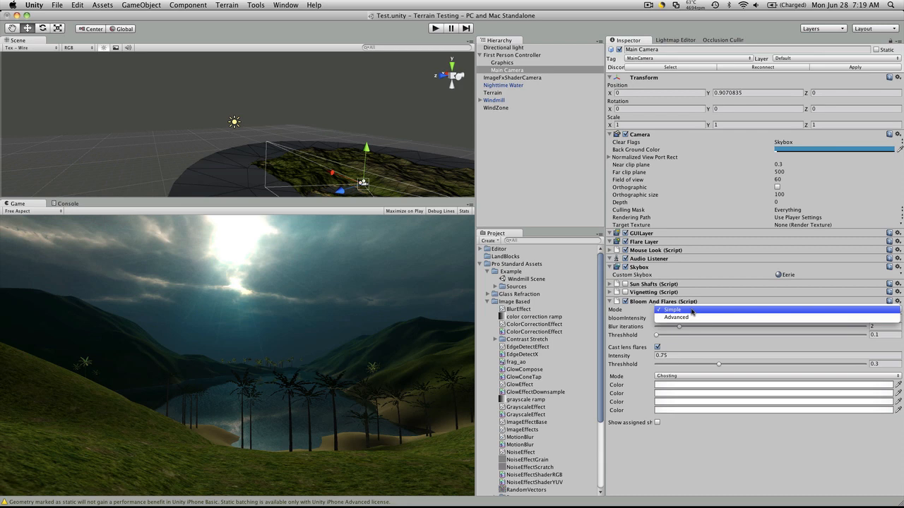
pyautogui.click(675, 317)
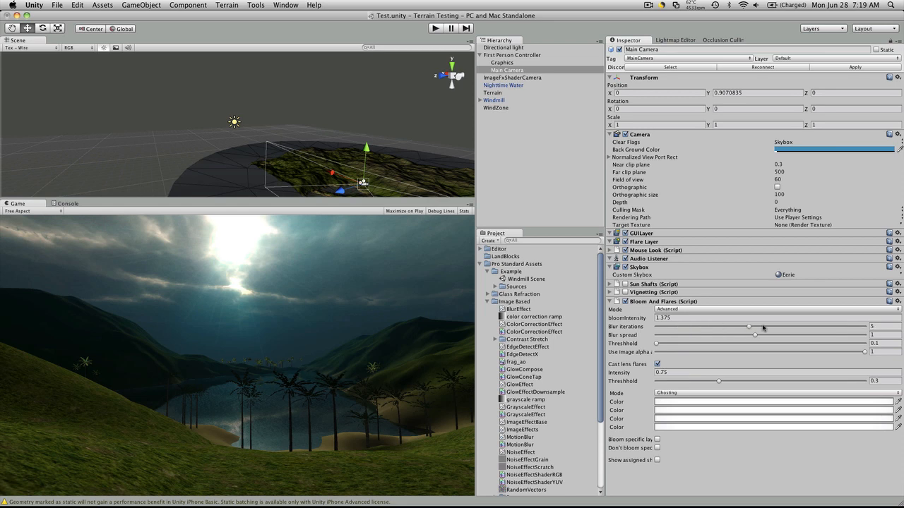
pyautogui.moveTo(748, 326); pyautogui.dragTo(655, 327)
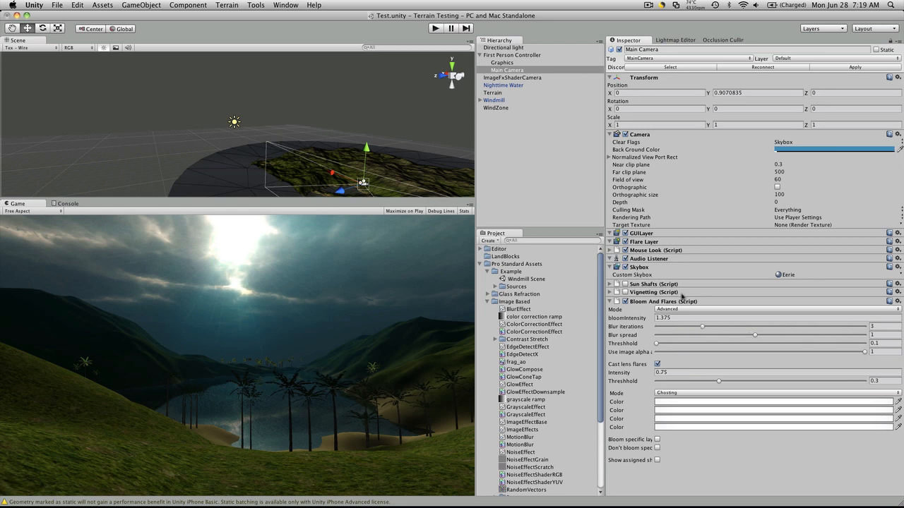
pyautogui.moveTo(429, 92)
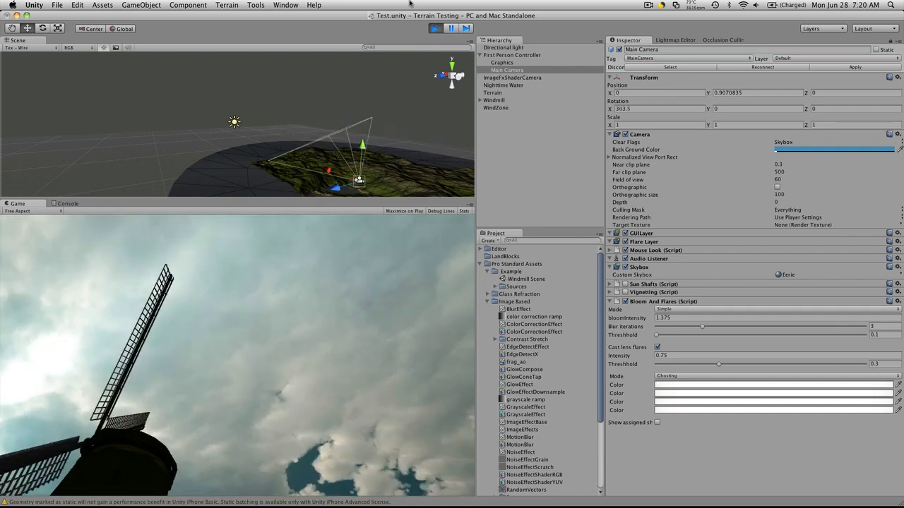
# Step: Preview the bloom with threshold around 1.56, then settle the threshold near 0.23
pyautogui.click(435, 28)
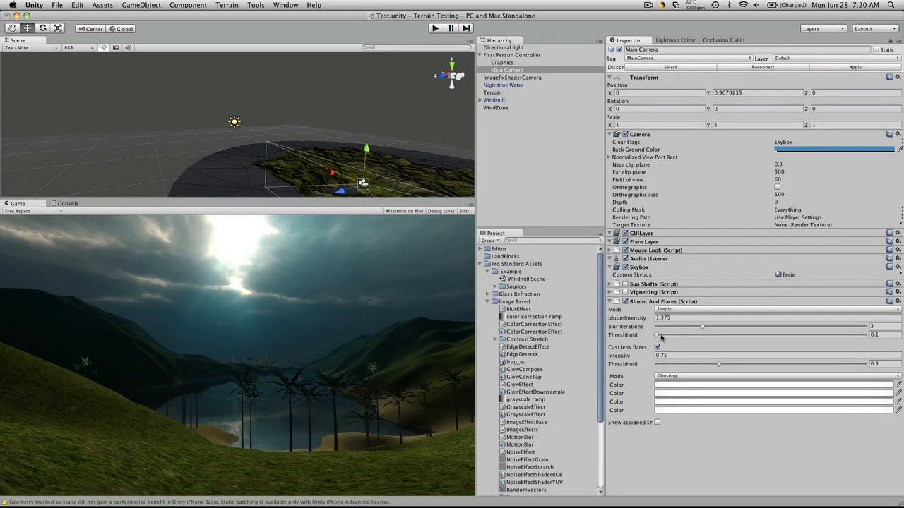
pyautogui.moveTo(656, 335); pyautogui.dragTo(683, 336)
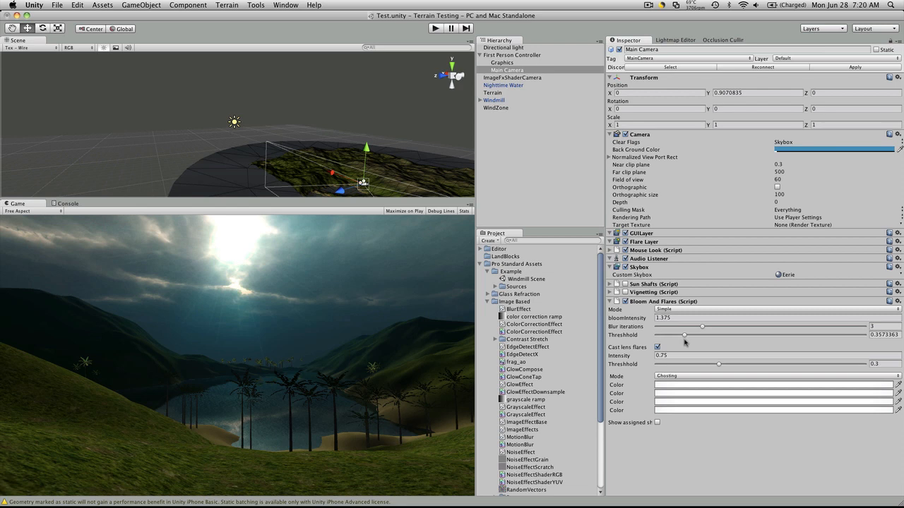
pyautogui.moveTo(702, 335); pyautogui.dragTo(812, 335)
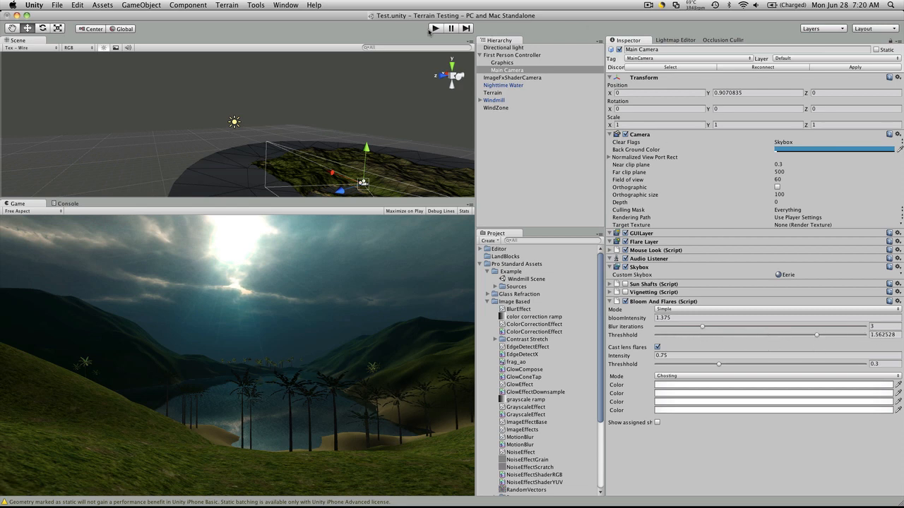
pyautogui.click(435, 28)
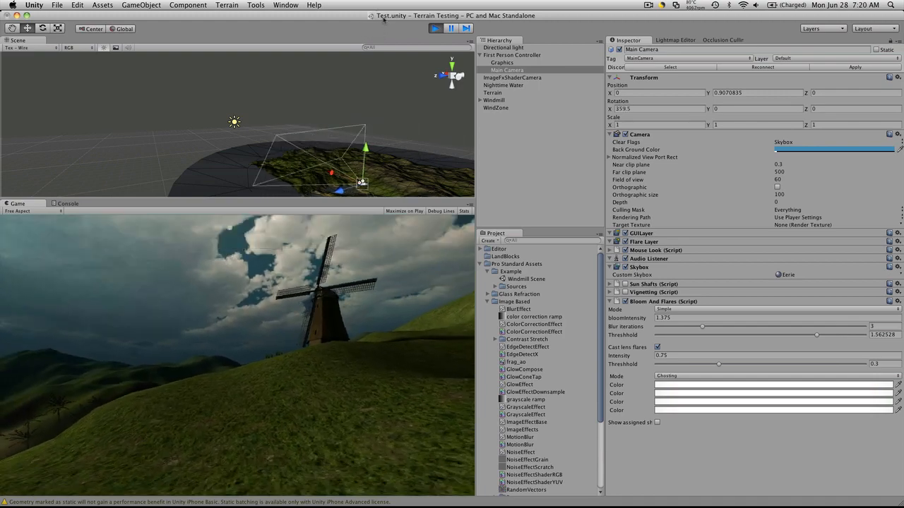
pyautogui.click(435, 28)
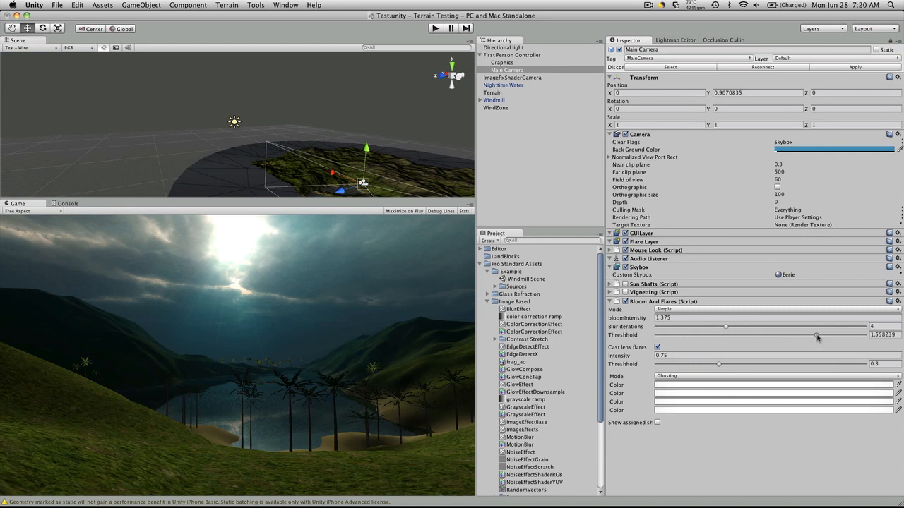
pyautogui.moveTo(817, 335); pyautogui.dragTo(846, 335)
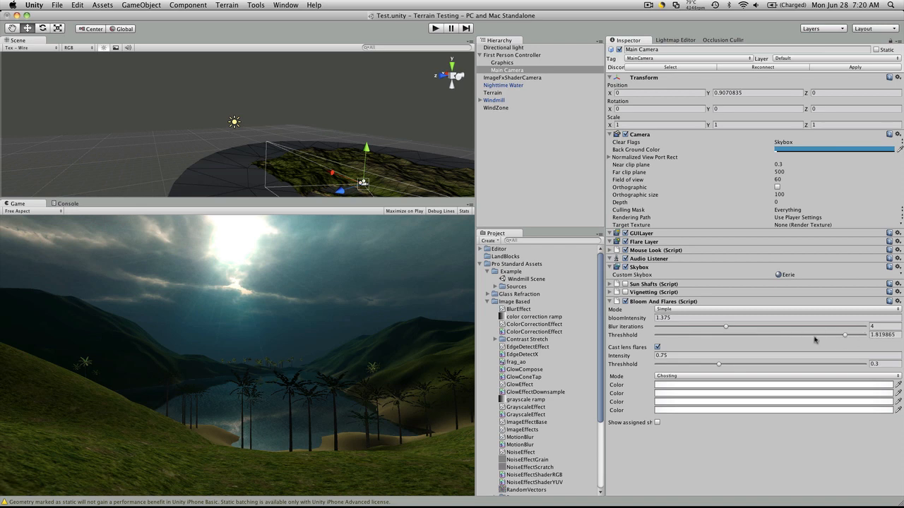
pyautogui.moveTo(845, 334); pyautogui.dragTo(671, 335)
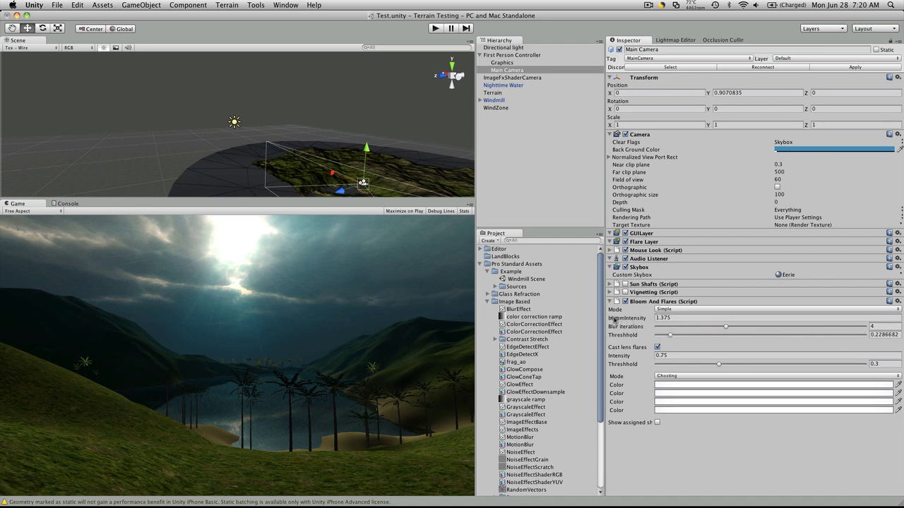
# Step: Switch Bloom and Flares to Advanced mode and raise the bloom intensity
pyautogui.click(777, 309)
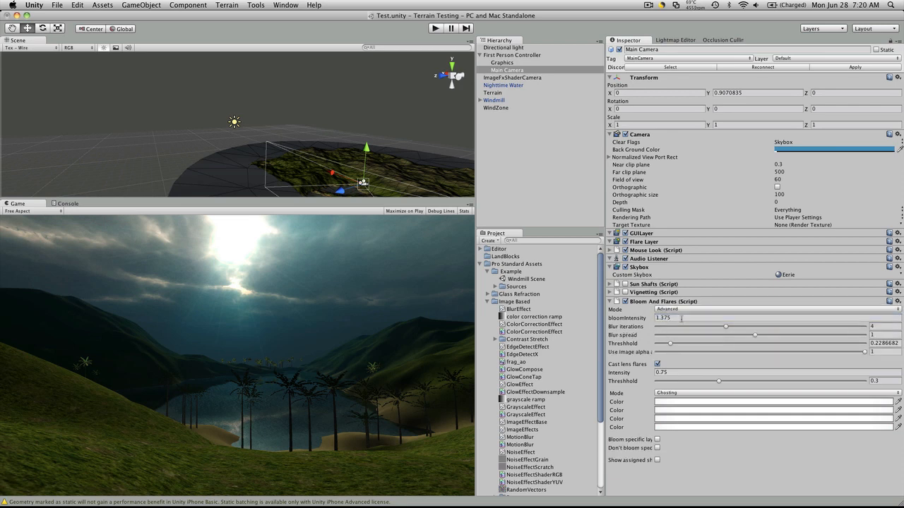
pyautogui.moveTo(726, 327); pyautogui.dragTo(747, 327)
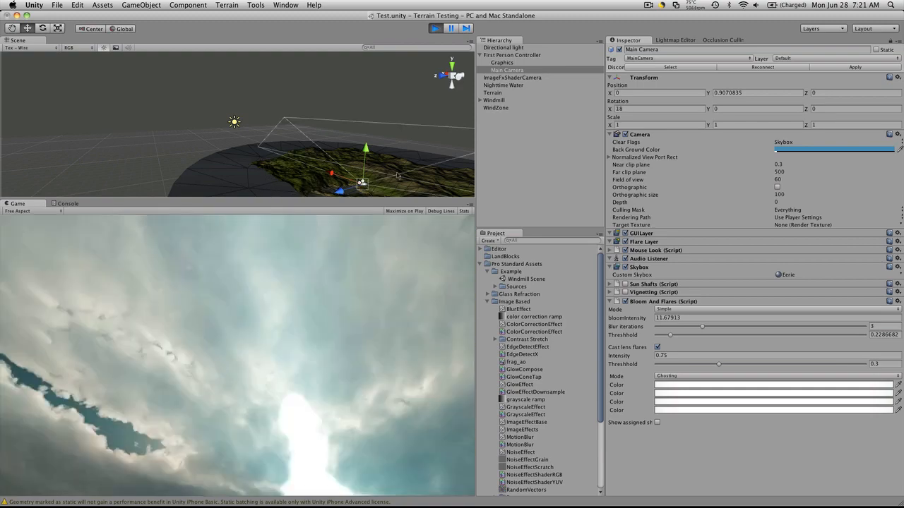
# Step: Restart the game, view the frag_ao shader asset, and reselect the Main Camera
pyautogui.click(435, 28)
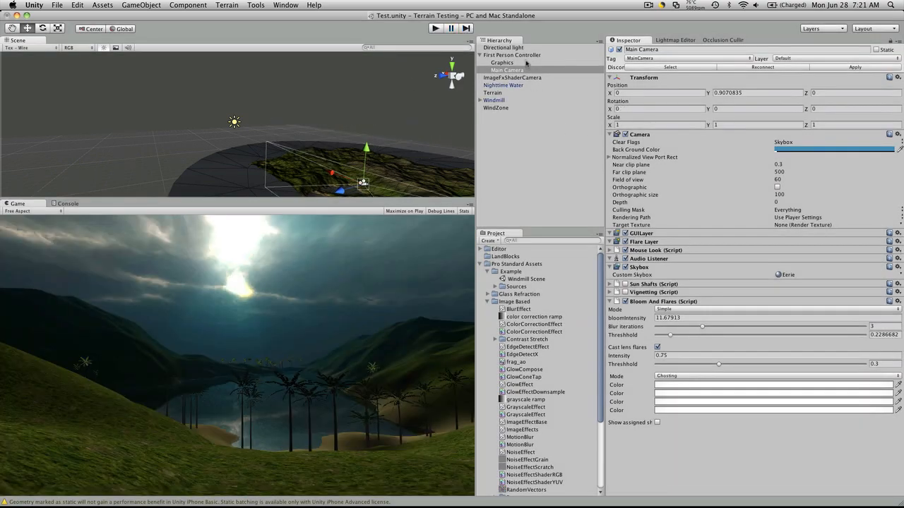
pyautogui.click(511, 54)
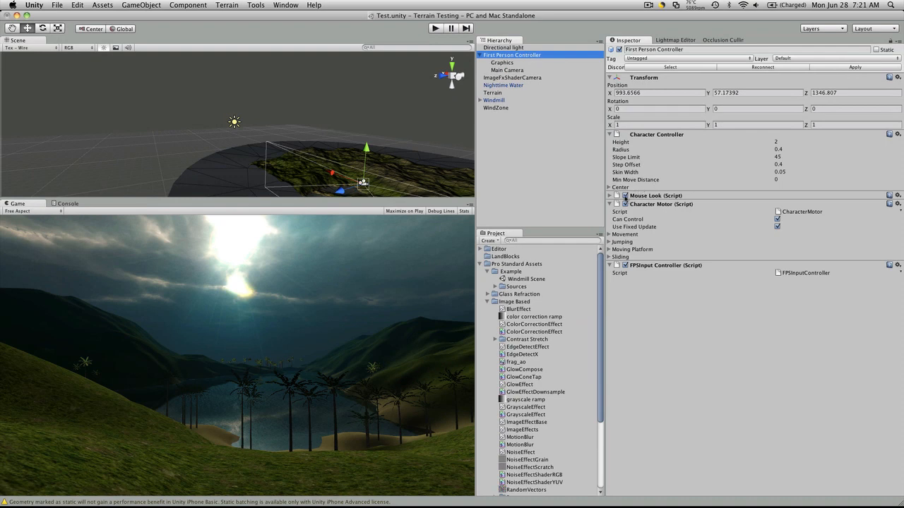
pyautogui.click(435, 29)
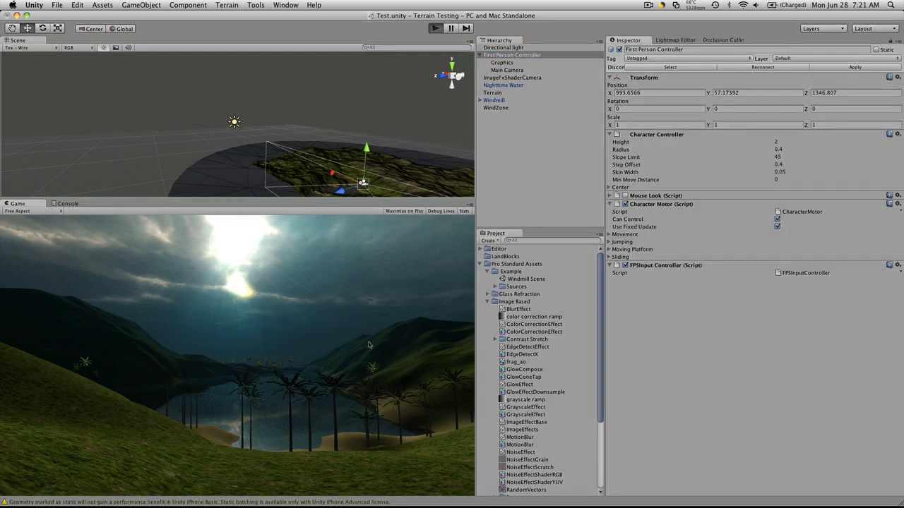
pyautogui.click(506, 70)
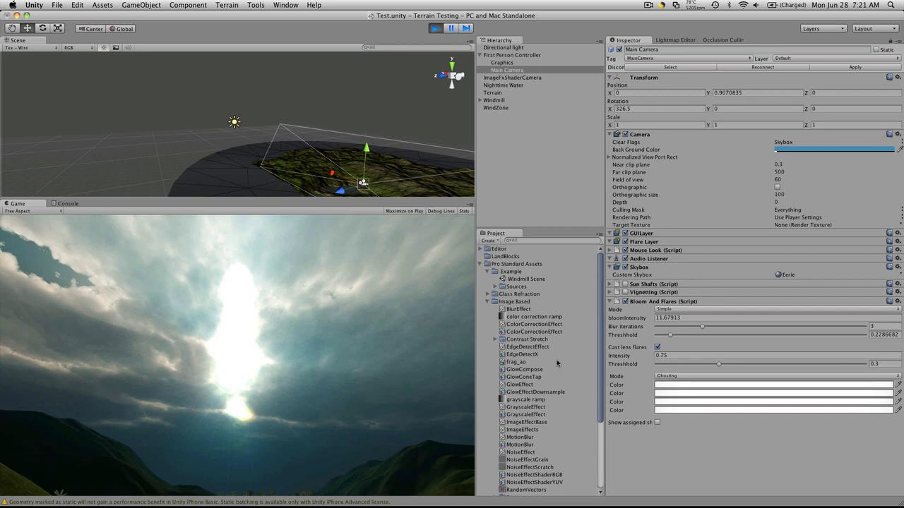
pyautogui.click(515, 361)
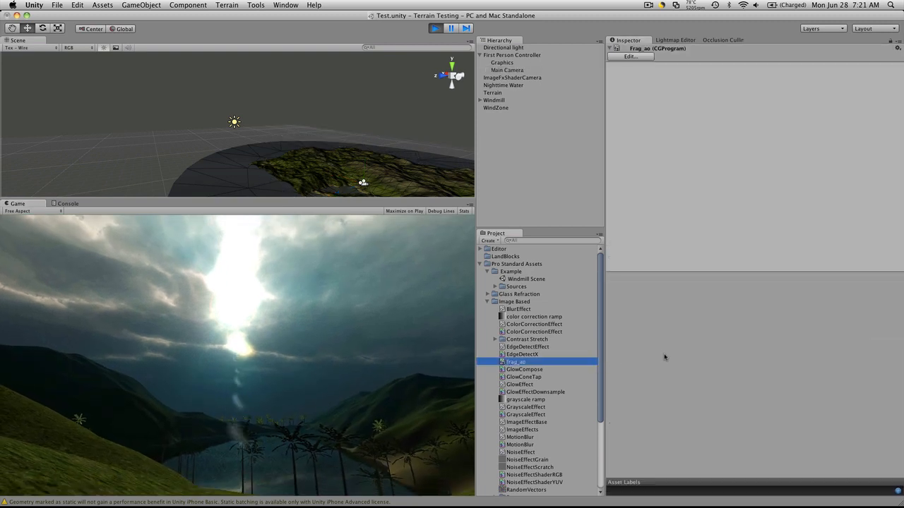
pyautogui.click(507, 70)
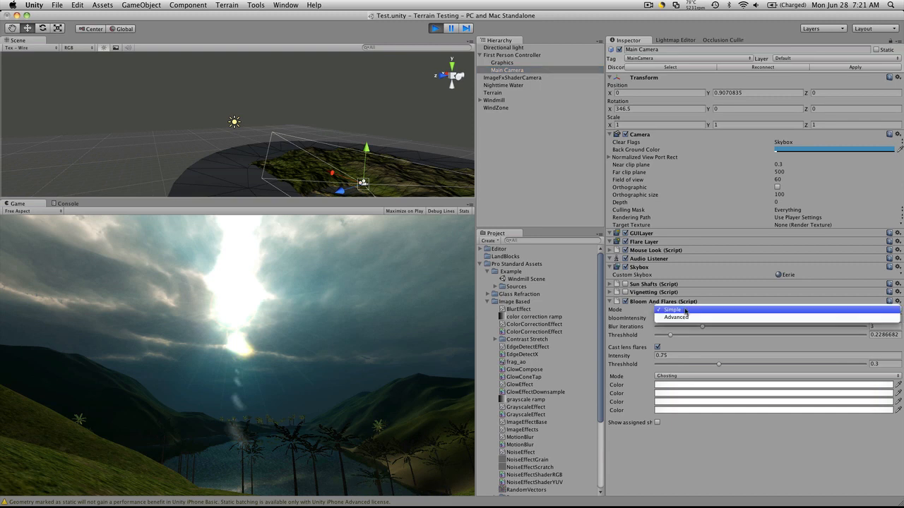
# Step: Set Bloom and Flares to Advanced, blur iterations 2, blur spread about 1.06, threshold near 0.24
pyautogui.click(676, 317)
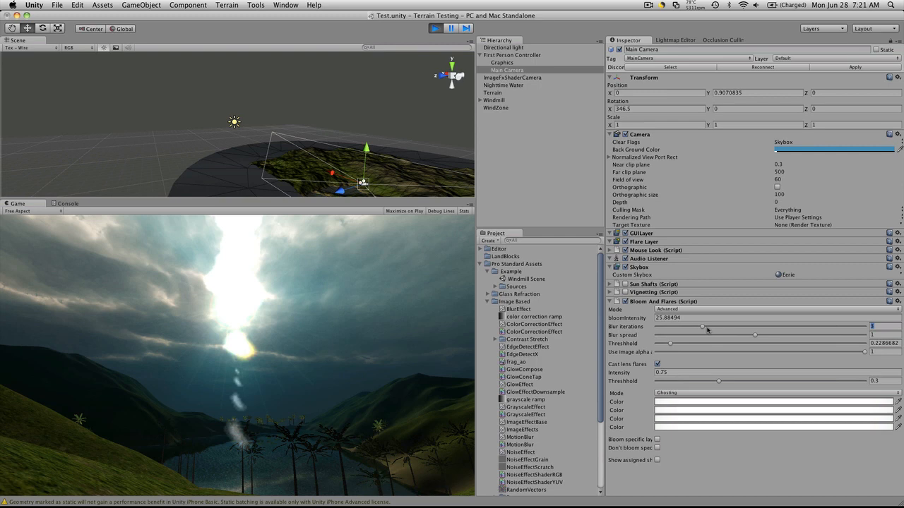
pyautogui.moveTo(703, 327); pyautogui.dragTo(726, 327)
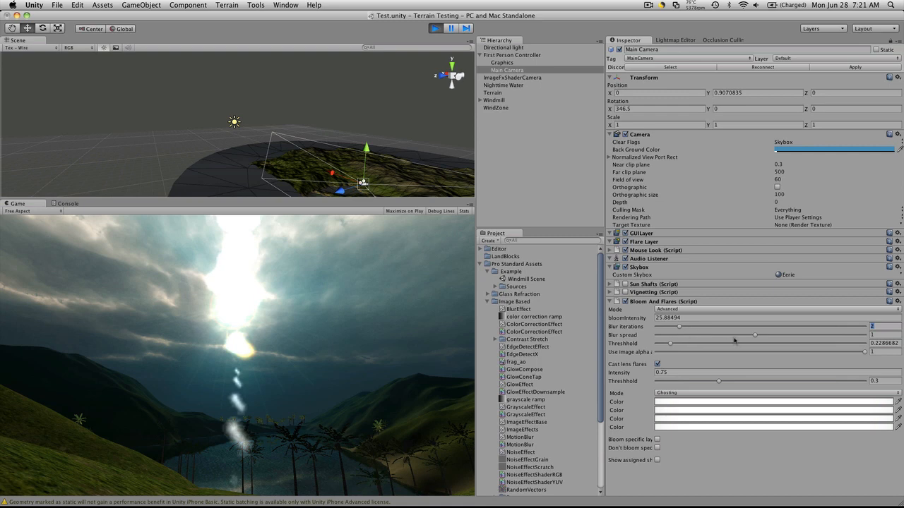
pyautogui.moveTo(735, 334); pyautogui.dragTo(828, 335)
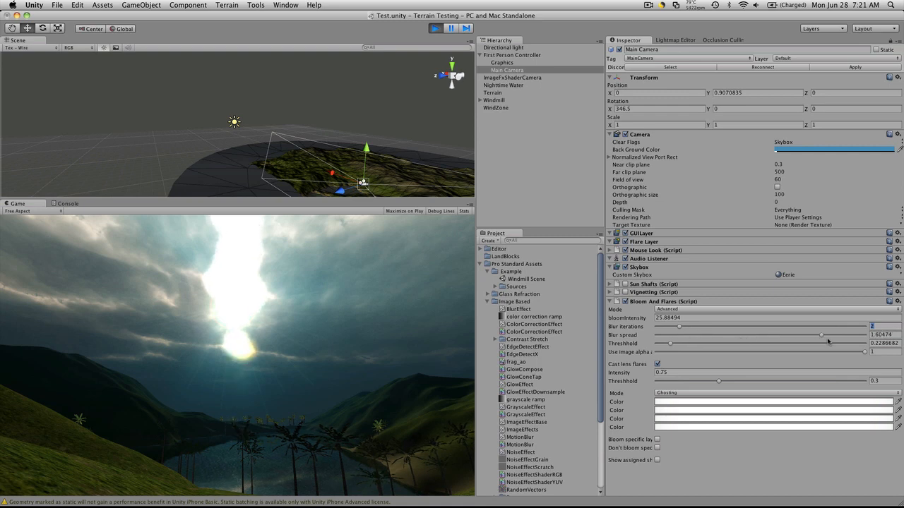
pyautogui.moveTo(821, 336); pyautogui.dragTo(713, 336)
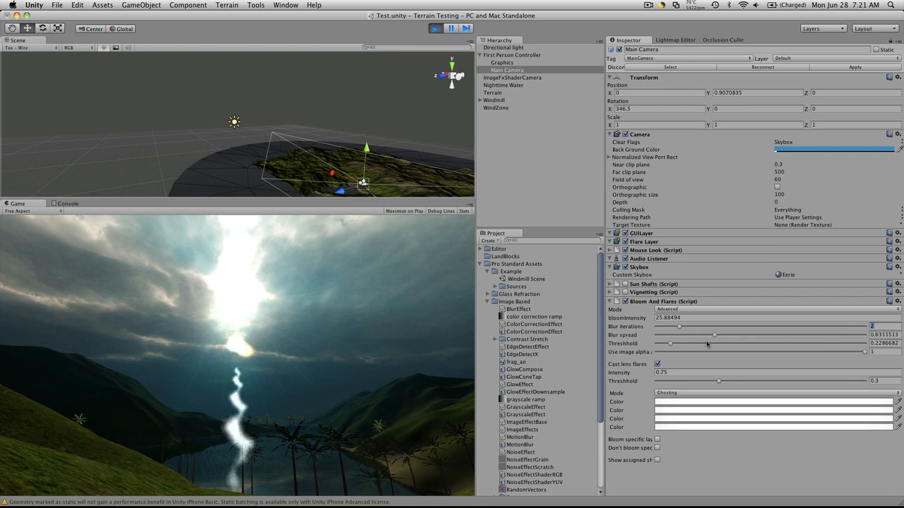
pyautogui.moveTo(713, 335); pyautogui.dragTo(678, 334)
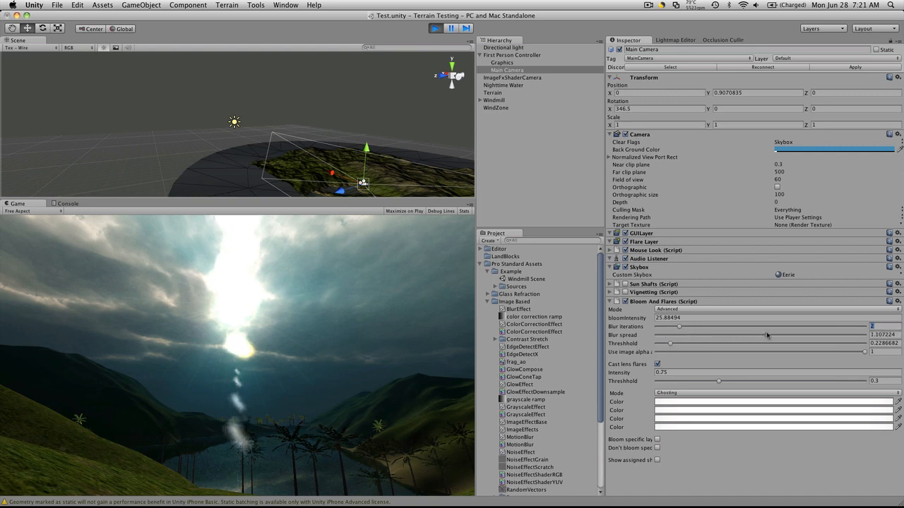
pyautogui.moveTo(766, 335); pyautogui.dragTo(762, 335)
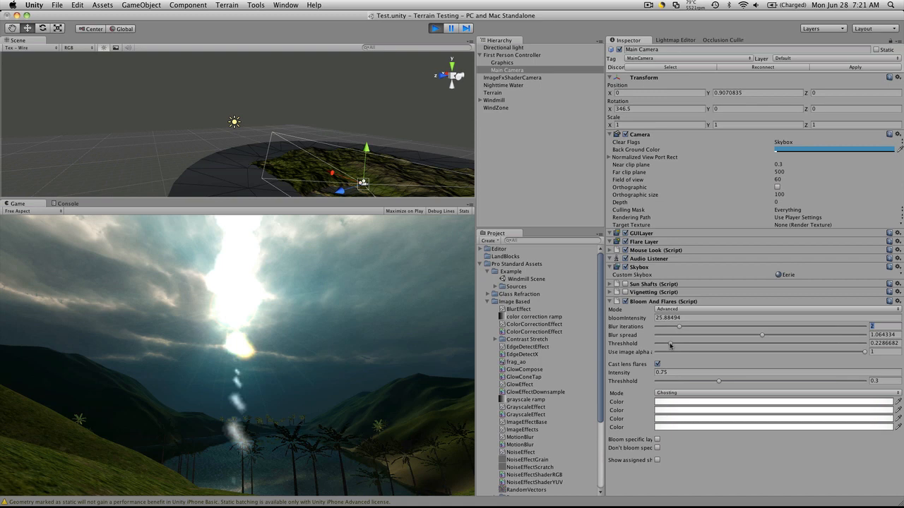
pyautogui.moveTo(673, 352); pyautogui.dragTo(726, 347)
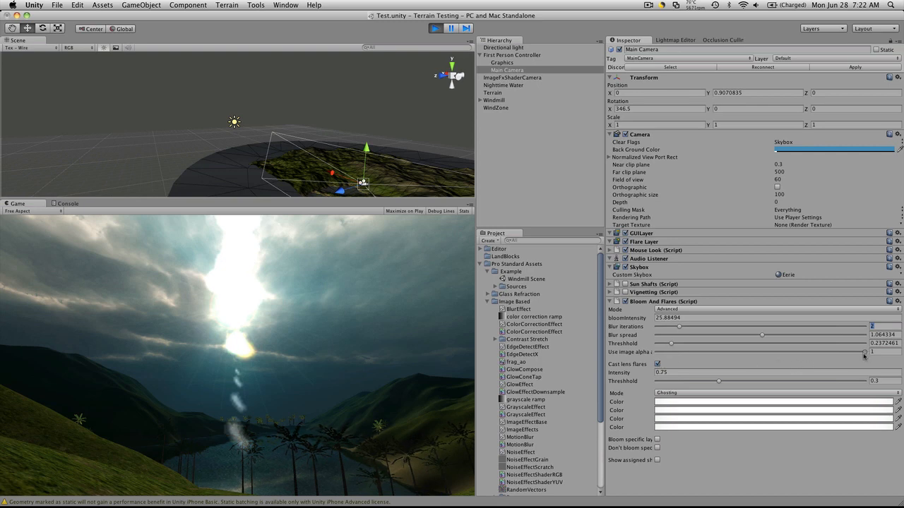
pyautogui.moveTo(864, 352); pyautogui.dragTo(646, 352)
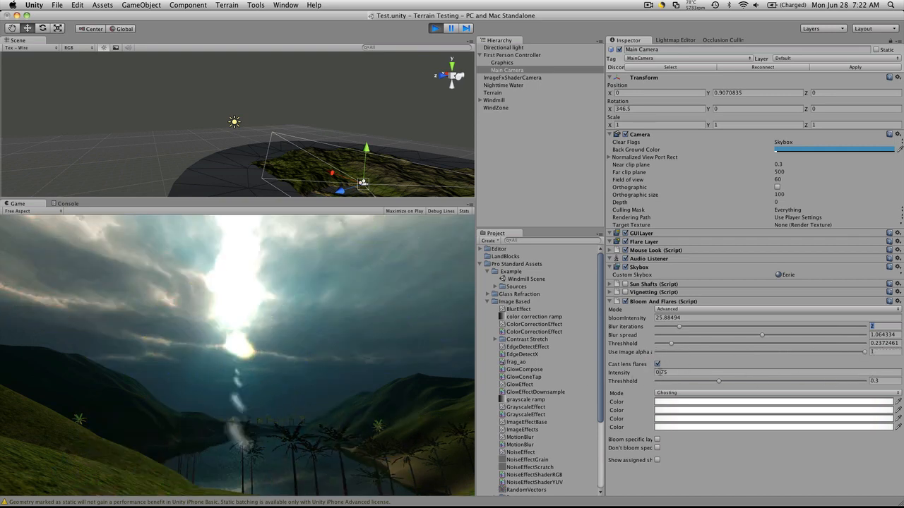
# Step: Toggle Cast lens flares off and on, then lower the flare threshold to about 0.28
pyautogui.click(658, 364)
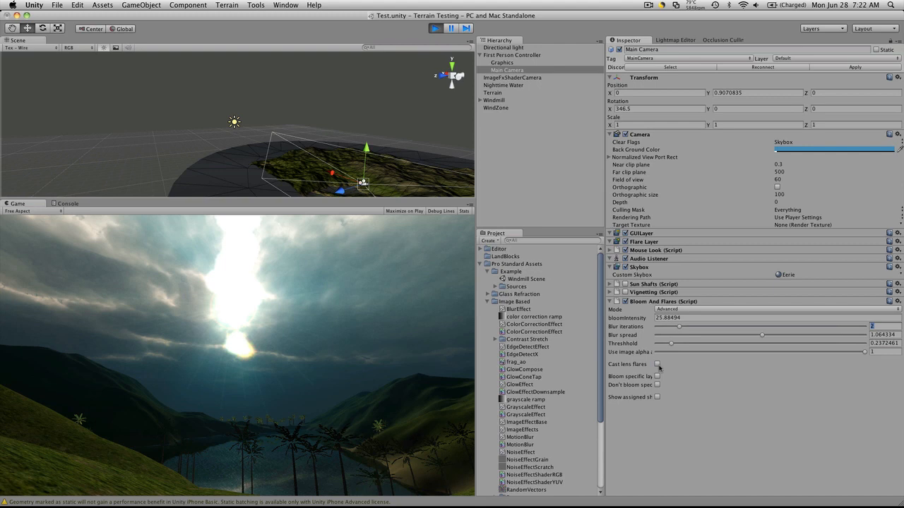
pyautogui.click(657, 364)
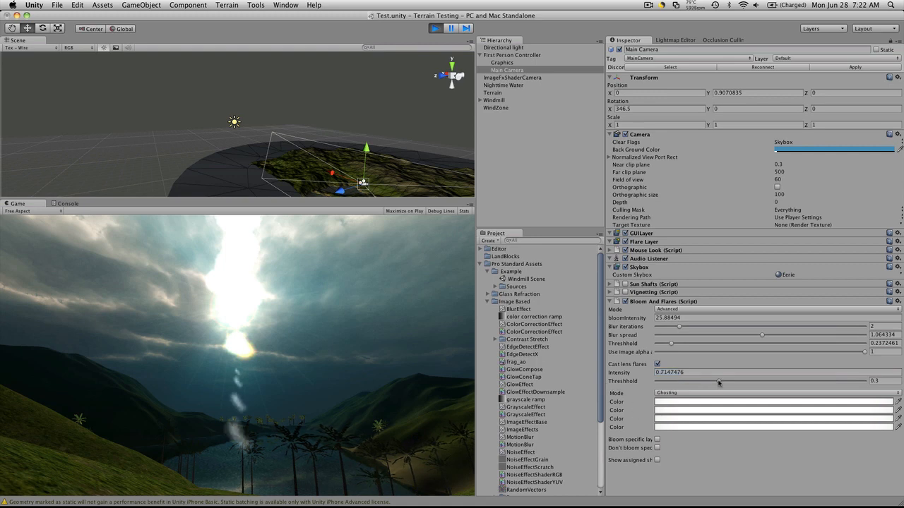
pyautogui.moveTo(699, 382); pyautogui.dragTo(711, 381)
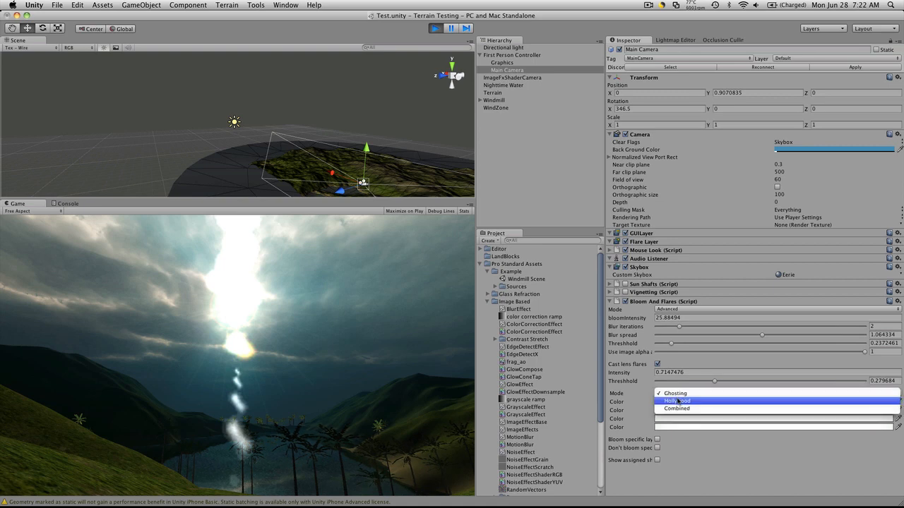
# Step: Try the Hollywood and Combined flare modes, then settle on Ghosting
pyautogui.click(677, 401)
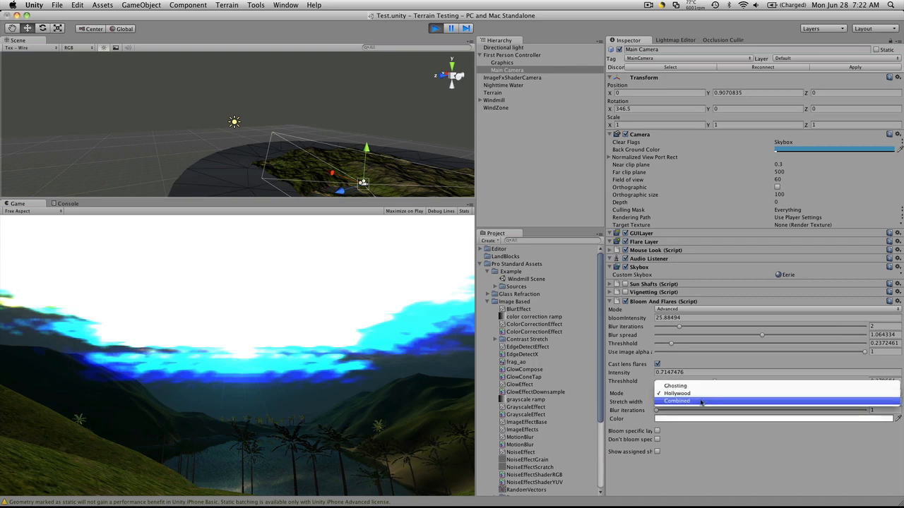
pyautogui.click(677, 401)
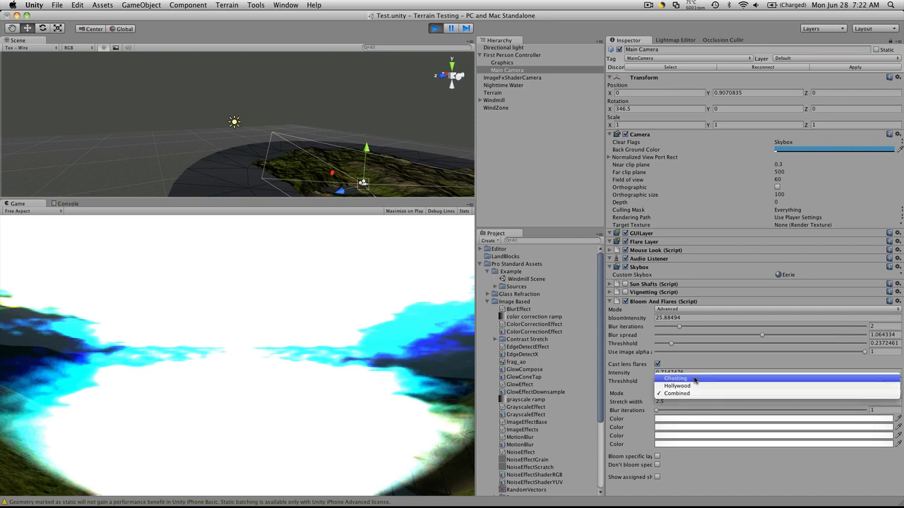
pyautogui.click(675, 379)
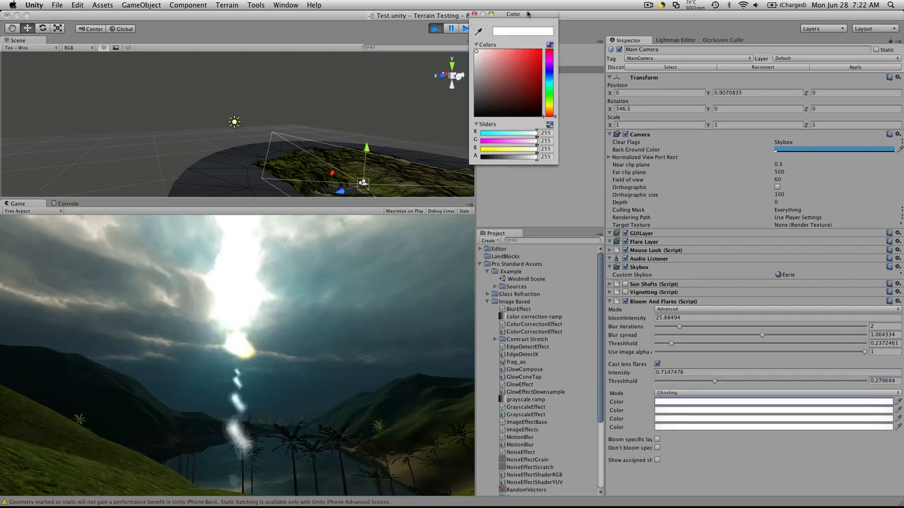
# Step: Tint the four flare colours red, green, blue and yellow, and tick both bloom layer options
pyautogui.click(514, 225)
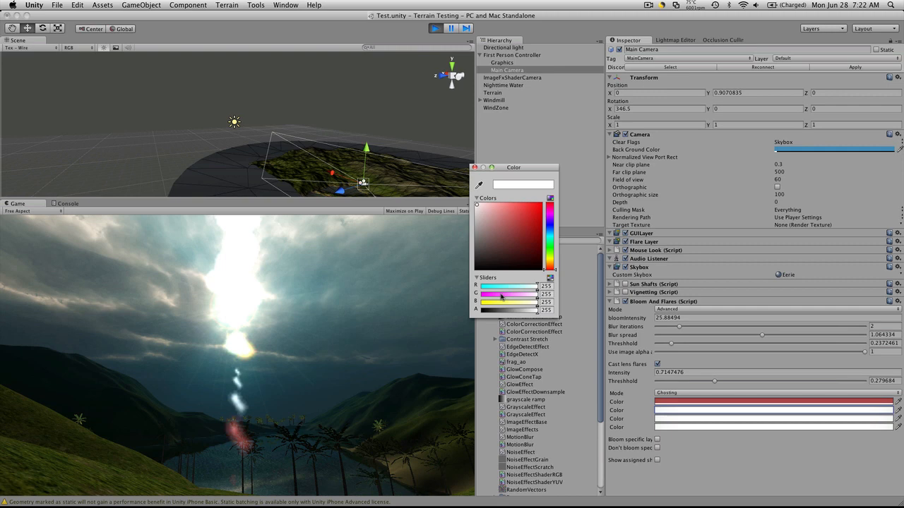
pyautogui.click(518, 226)
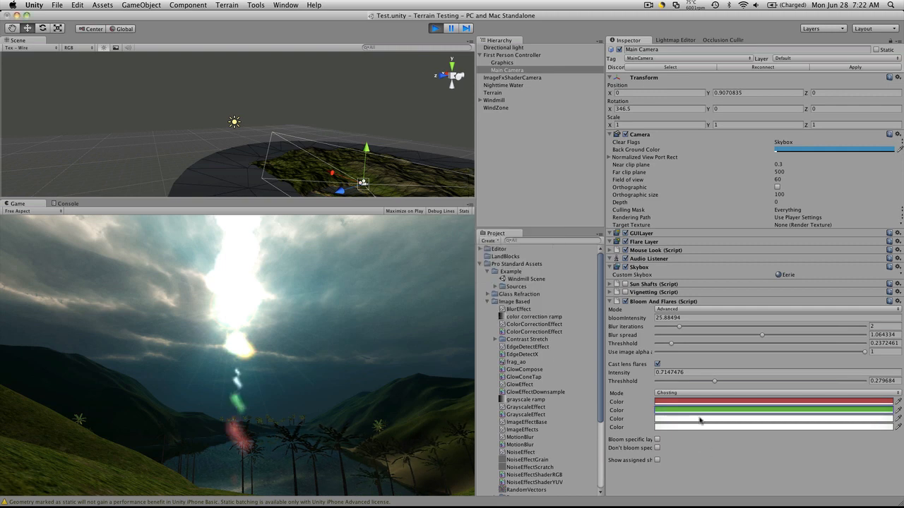
pyautogui.click(776, 418)
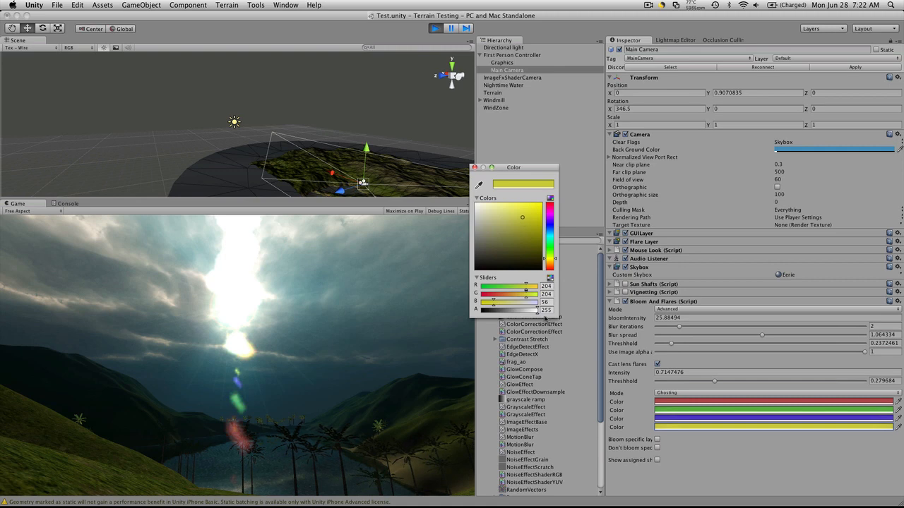
pyautogui.click(477, 167)
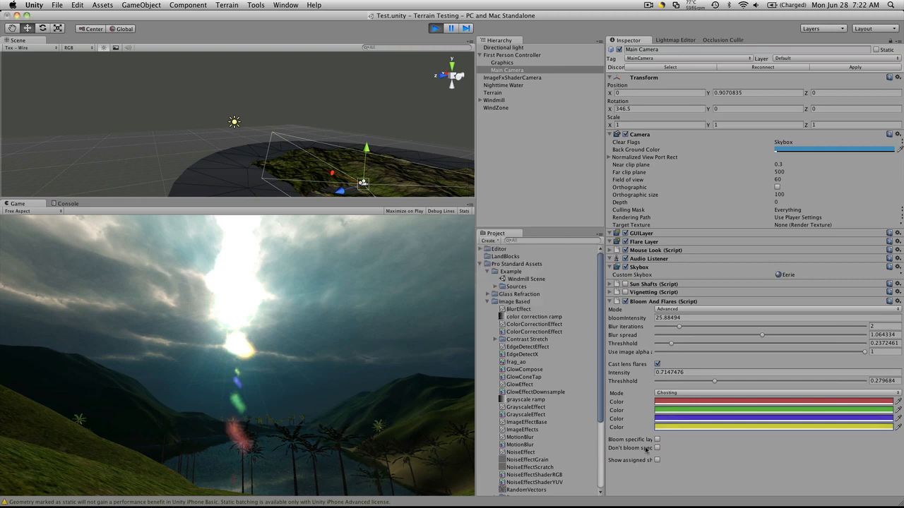
pyautogui.click(657, 439)
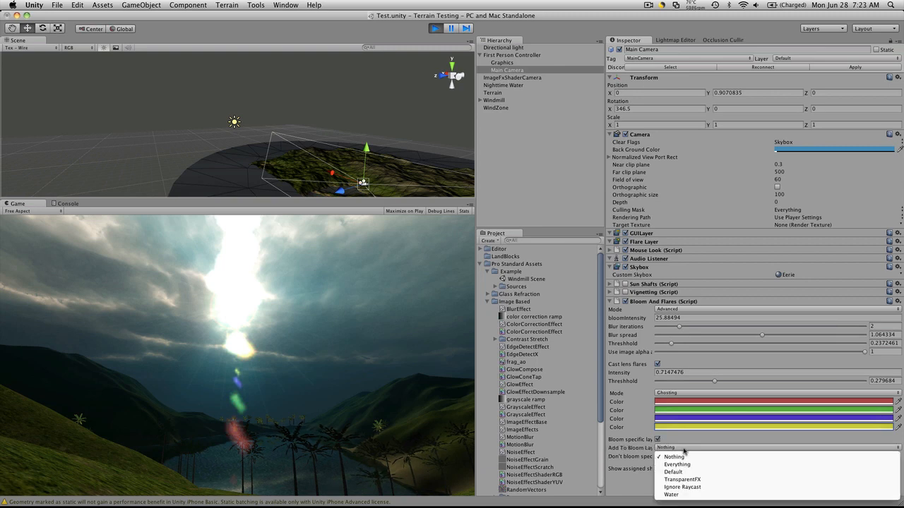
pyautogui.moveTo(706, 472)
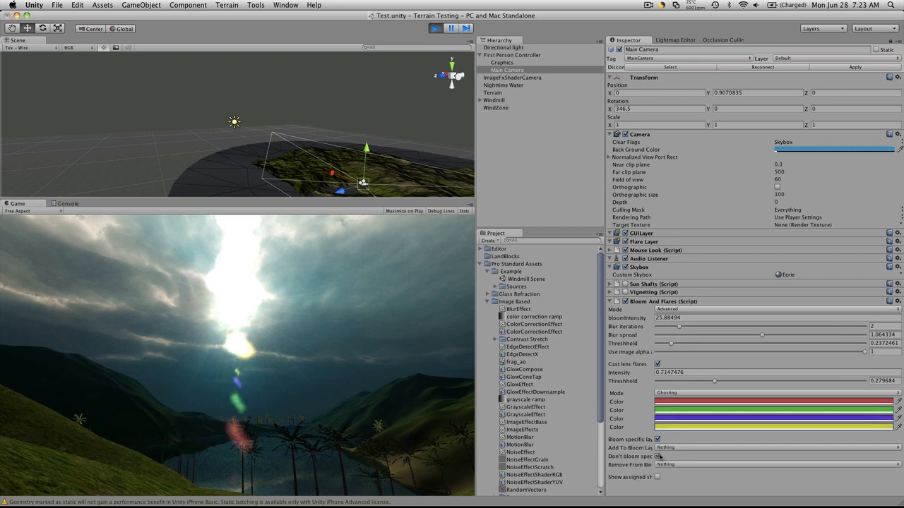
pyautogui.click(657, 457)
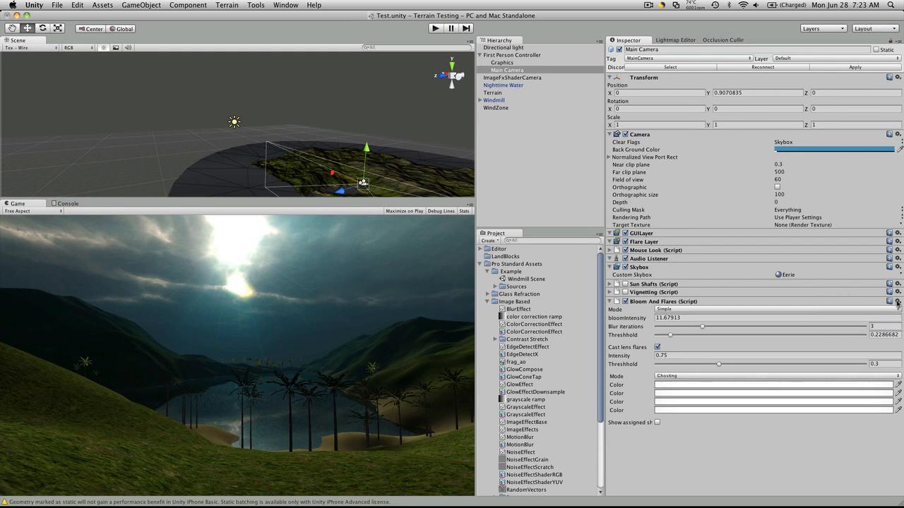
# Step: Swap Bloom And Flares for a Blur Effect with 0 iterations and open its component menu
pyautogui.click(625, 302)
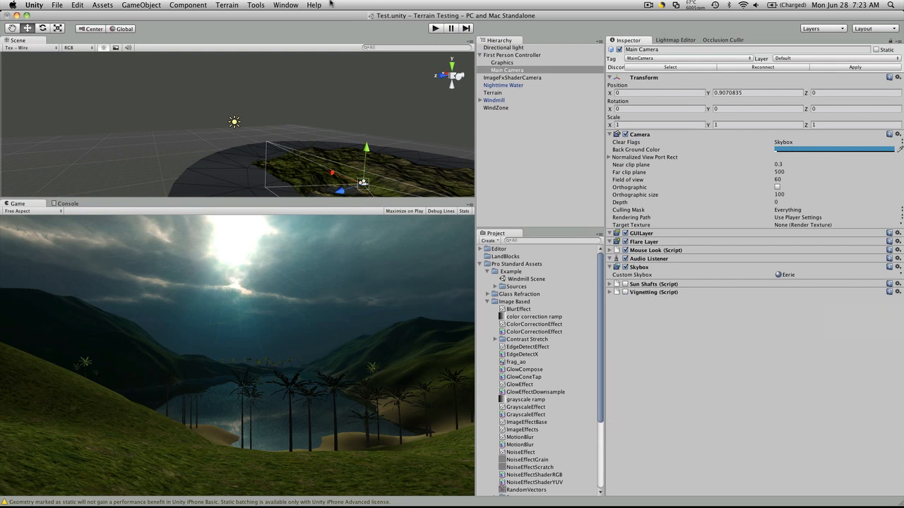
pyautogui.click(255, 4)
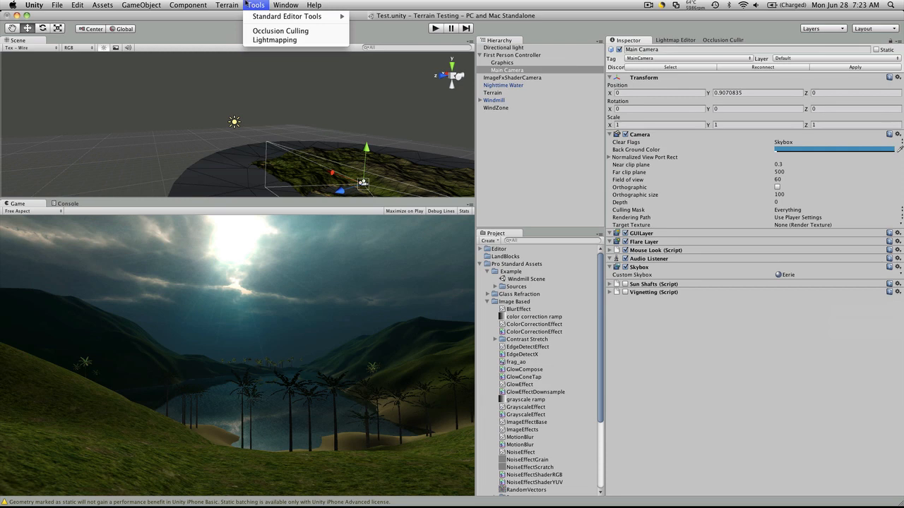
pyautogui.click(188, 5)
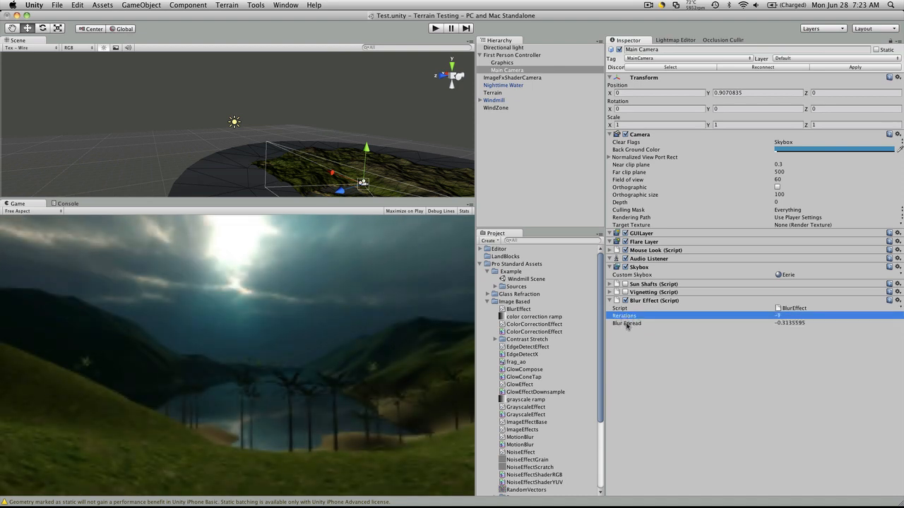
pyautogui.click(627, 323)
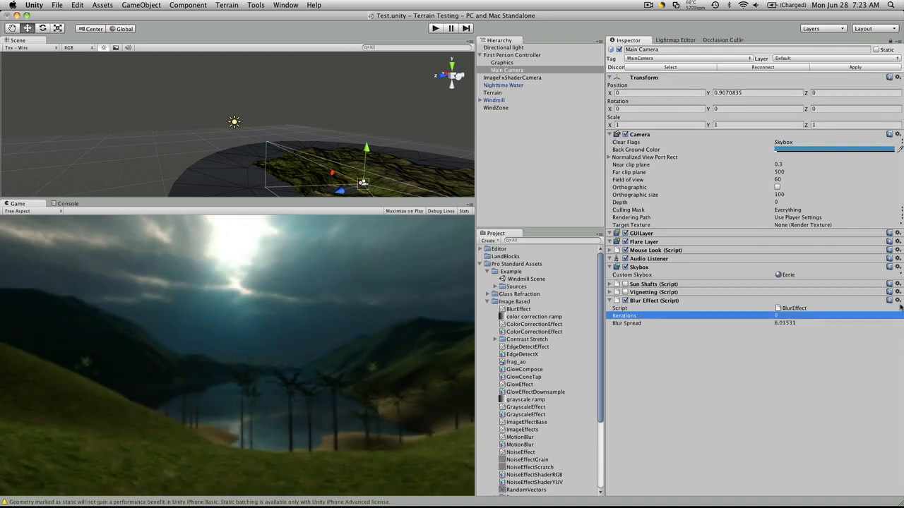
pyautogui.click(897, 300)
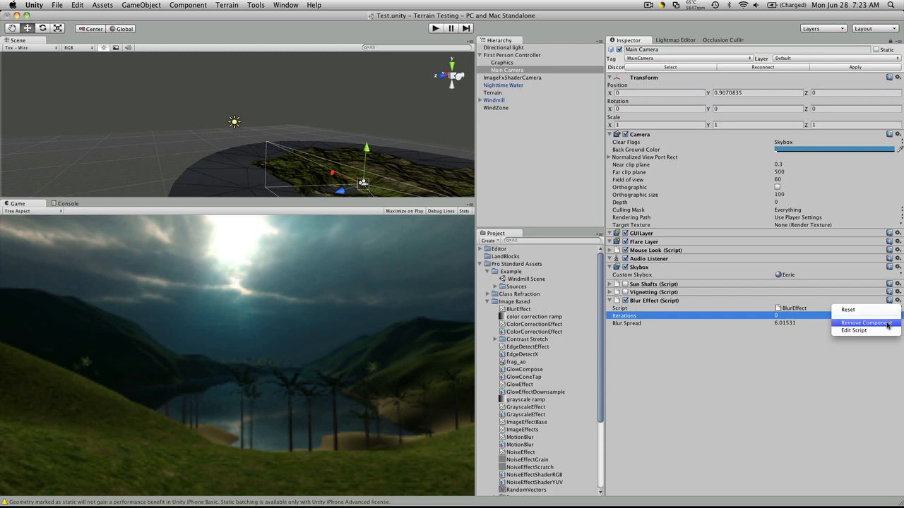
# Step: Replace the Blur Effect with Color Correction Curves
pyautogui.click(187, 5)
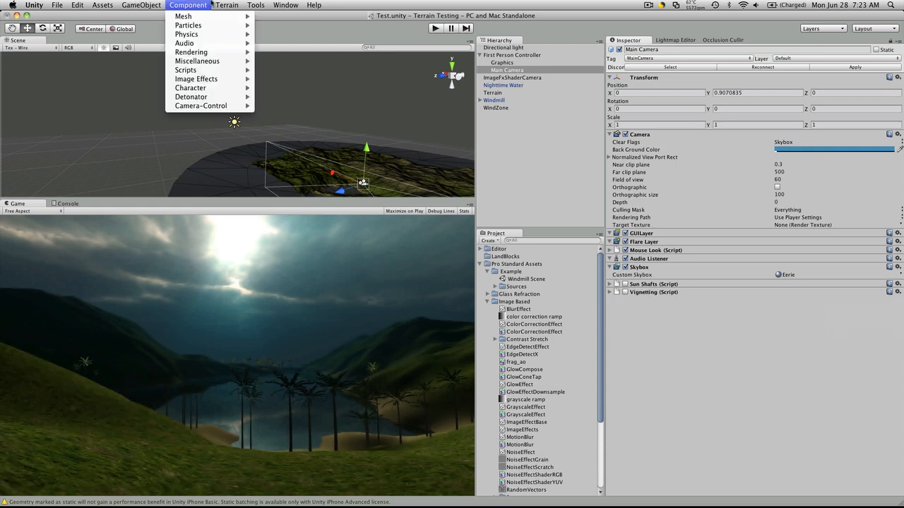
pyautogui.moveTo(197, 60)
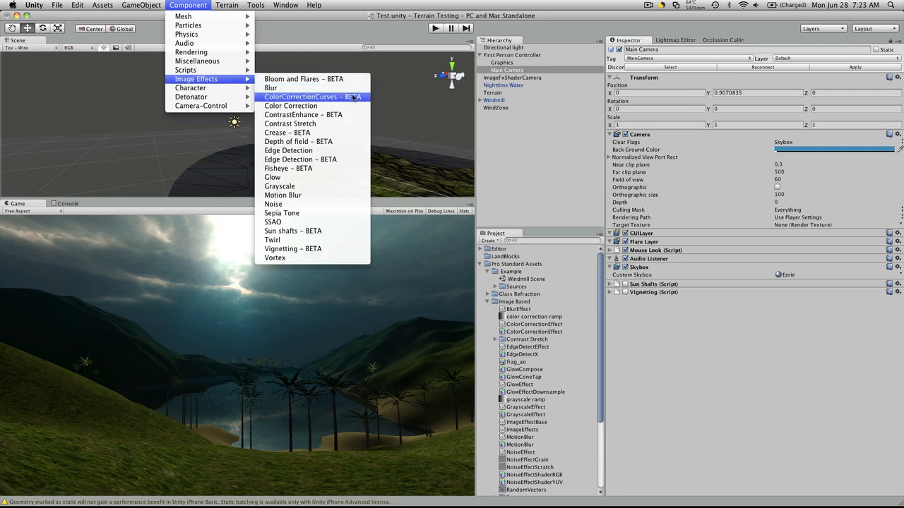
pyautogui.click(311, 96)
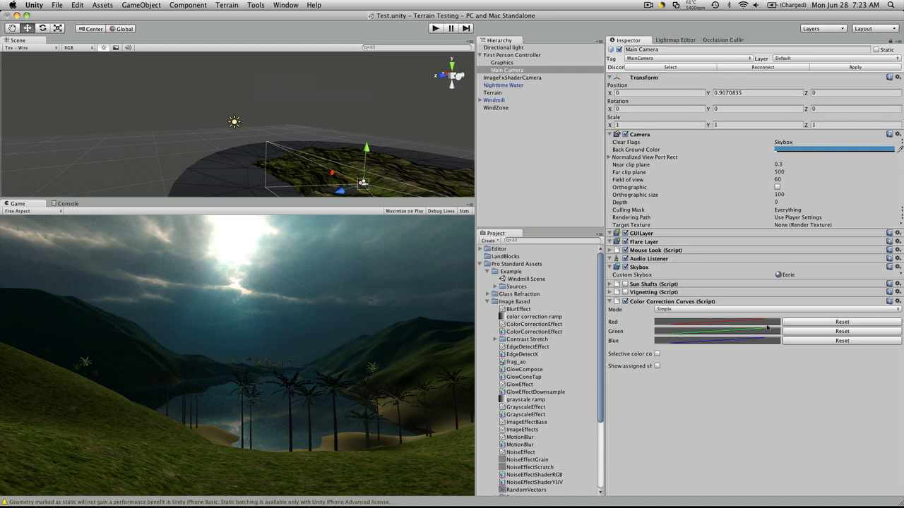
pyautogui.click(716, 322)
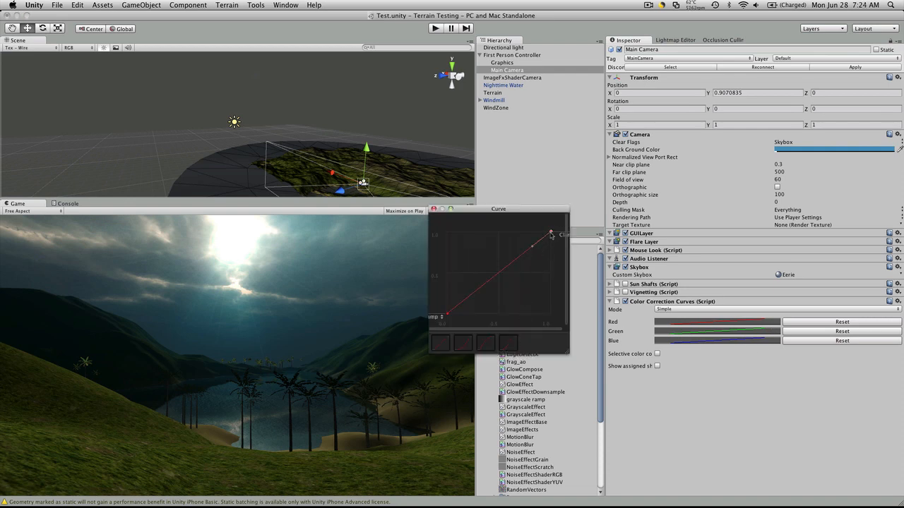
# Step: Reshape the red channel curve by dragging and adding bend points
pyautogui.moveTo(533, 247); pyautogui.dragTo(494, 288)
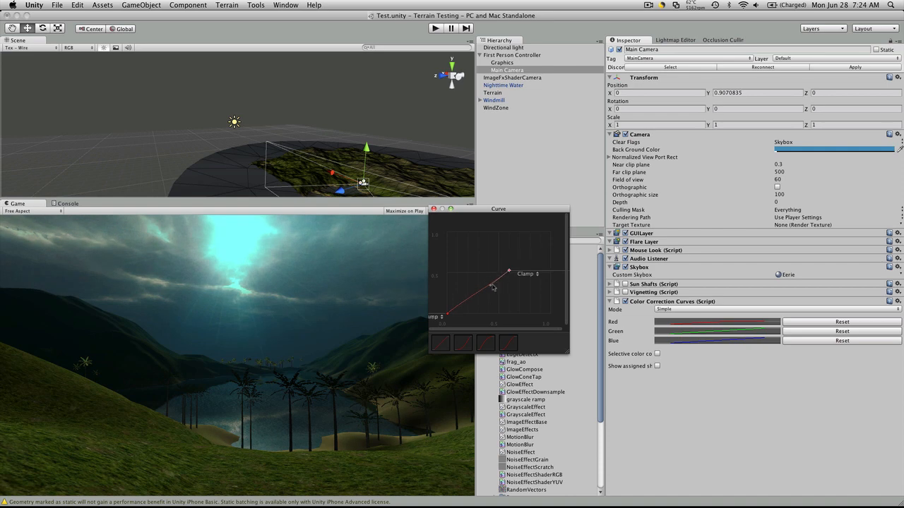
pyautogui.moveTo(493, 289); pyautogui.dragTo(496, 277)
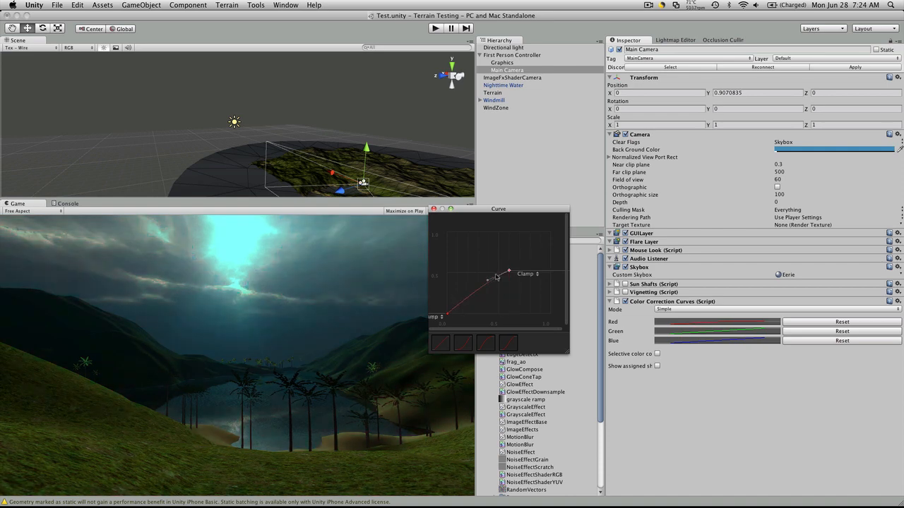
pyautogui.moveTo(490, 281); pyautogui.dragTo(501, 253)
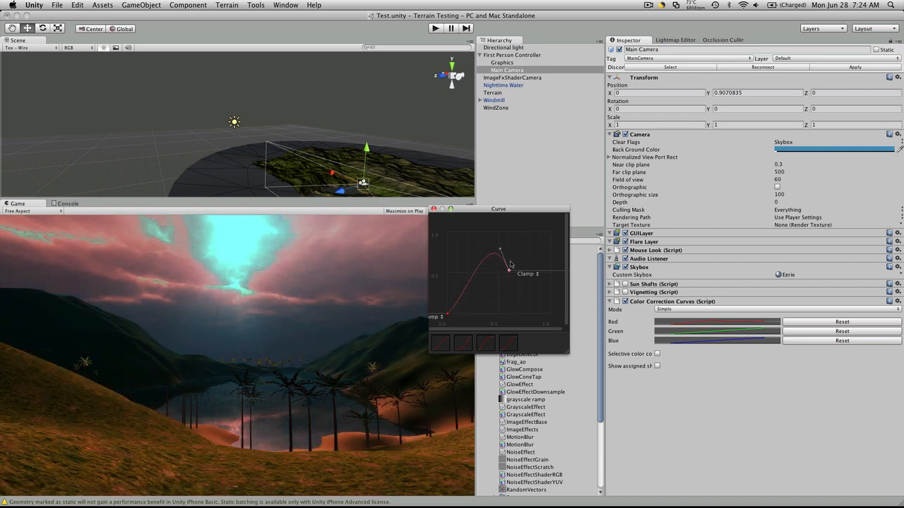
pyautogui.moveTo(500, 251); pyautogui.dragTo(449, 317)
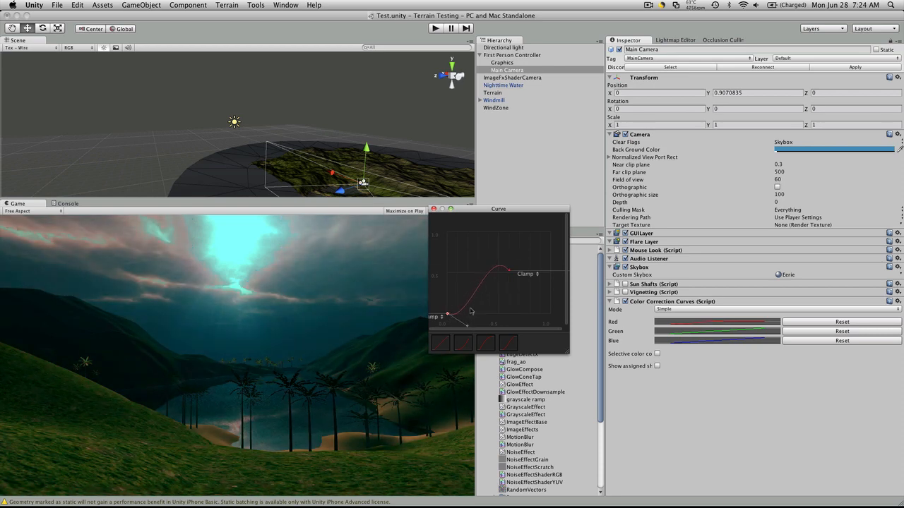
pyautogui.moveTo(507, 271); pyautogui.dragTo(507, 259)
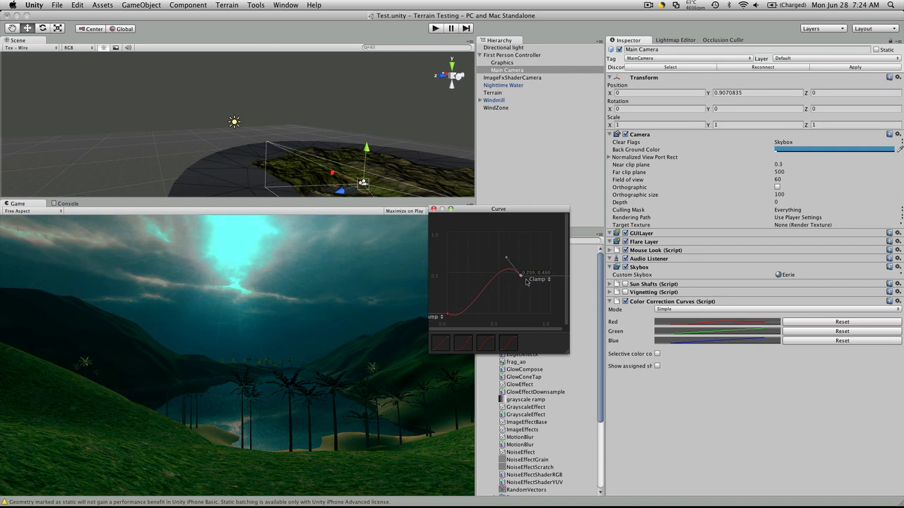
pyautogui.moveTo(507, 259); pyautogui.dragTo(544, 291)
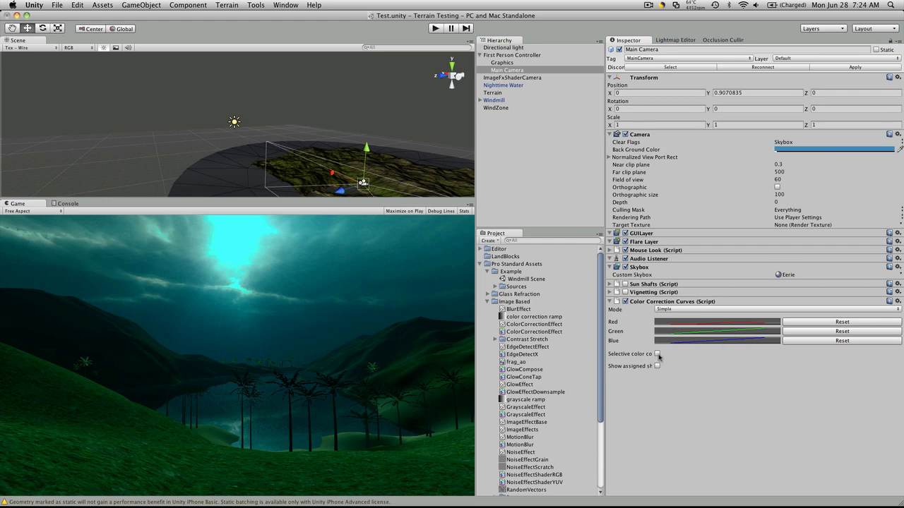
# Step: Enable selective colour correction with a magenta target colour
pyautogui.click(656, 353)
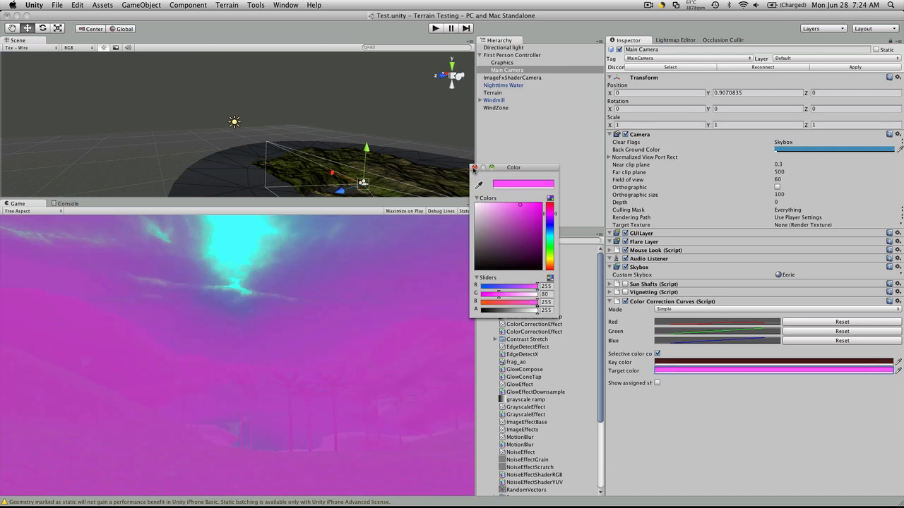
pyautogui.click(475, 167)
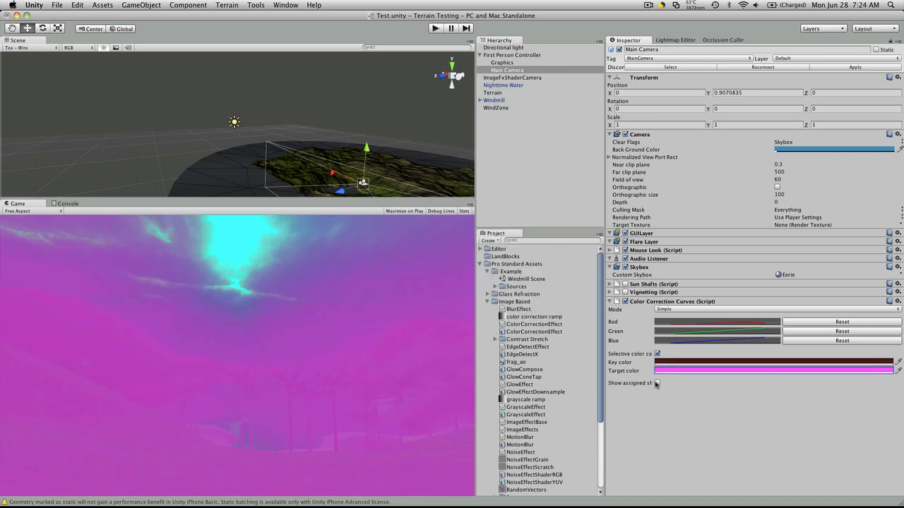
pyautogui.click(889, 301)
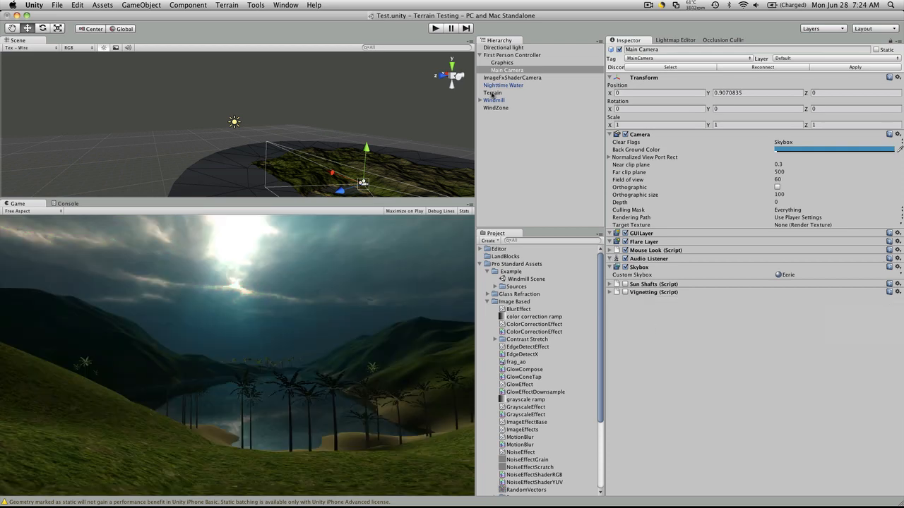
pyautogui.click(188, 5)
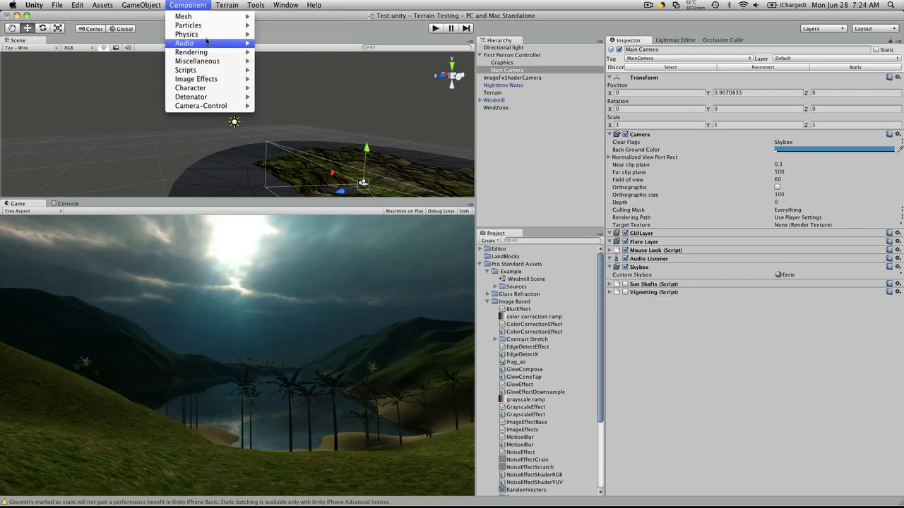
pyautogui.moveTo(196, 79)
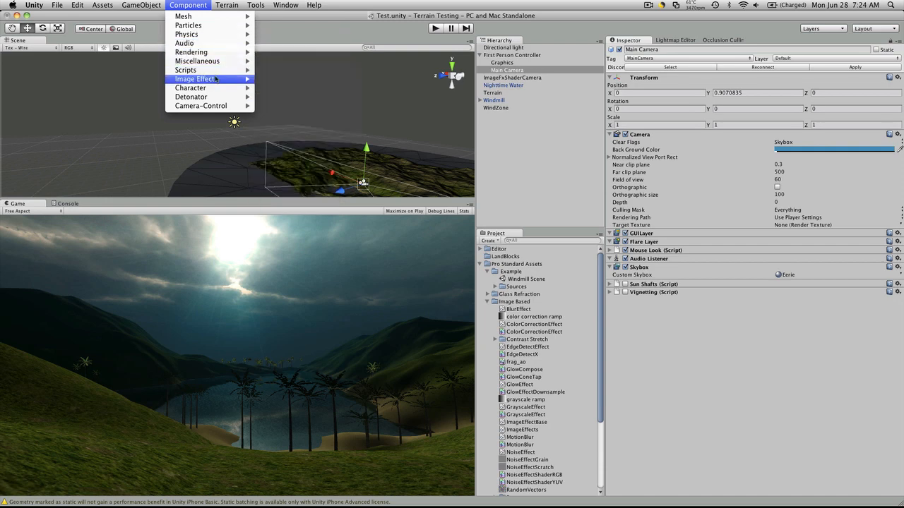
pyautogui.moveTo(198, 79)
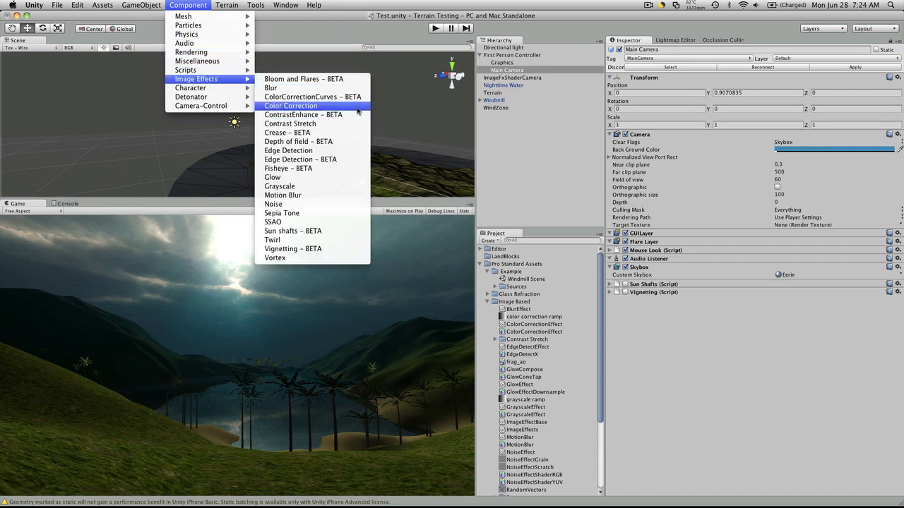
pyautogui.click(290, 106)
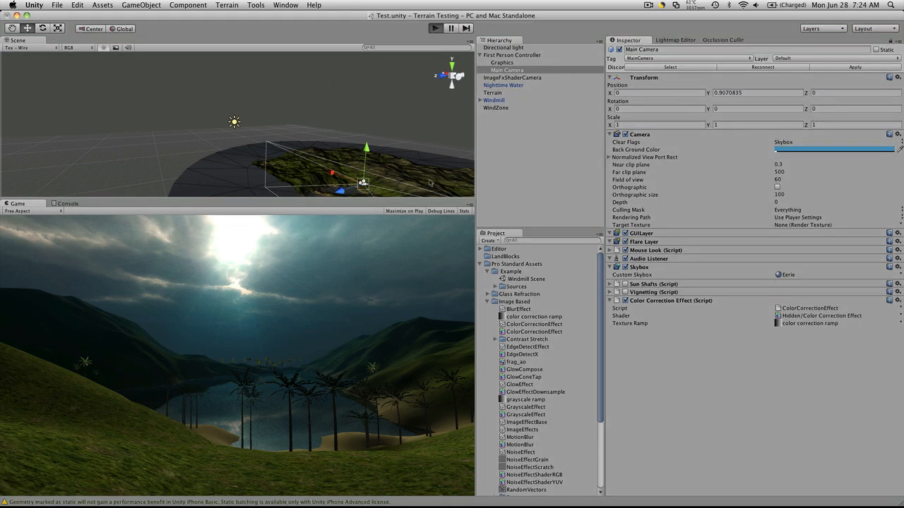
pyautogui.click(434, 28)
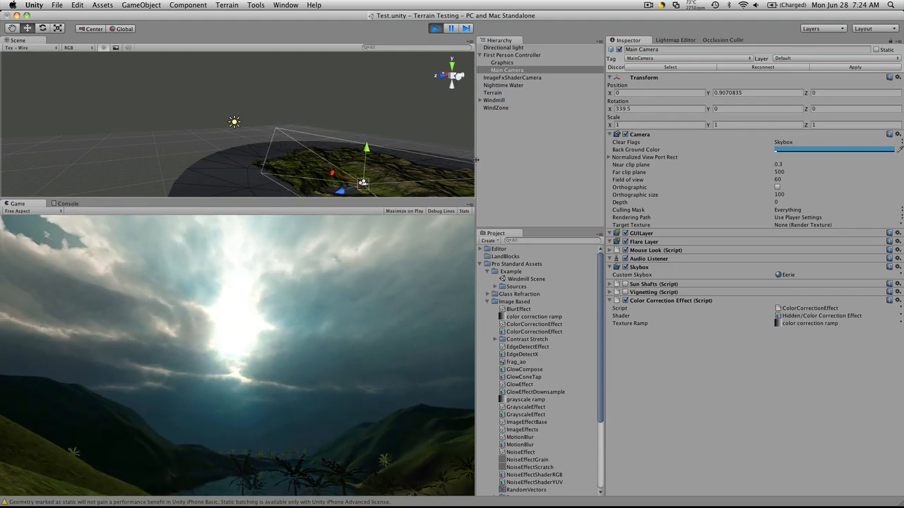
pyautogui.click(435, 28)
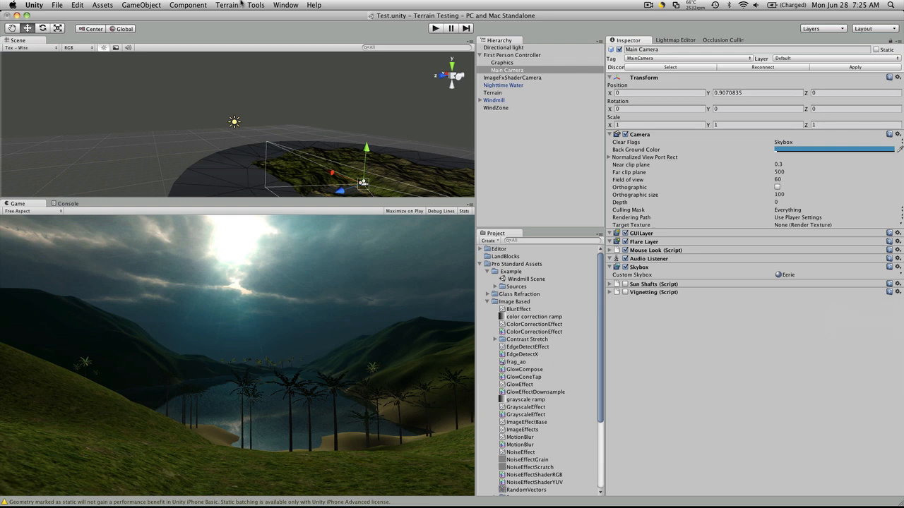
# Step: Add ContrastEnhance with intensity 17.44 and threshold 0.122
pyautogui.click(188, 5)
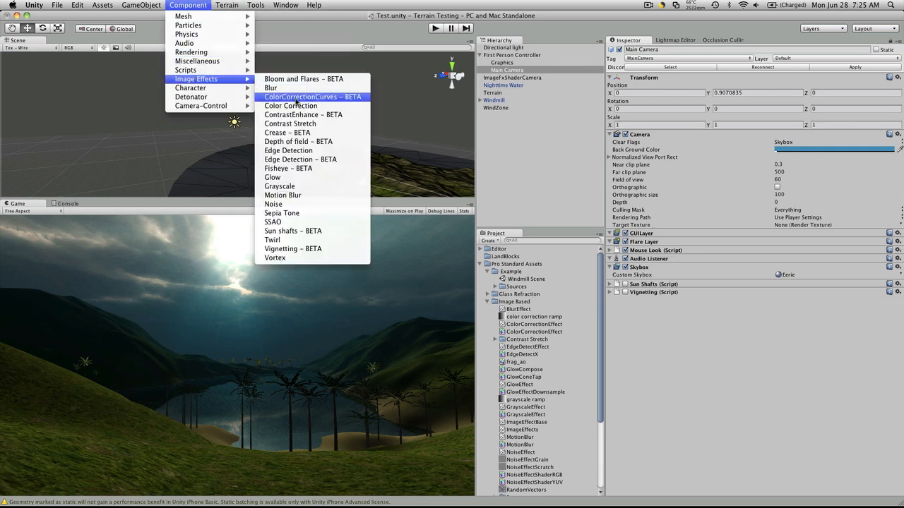
pyautogui.moveTo(311, 115)
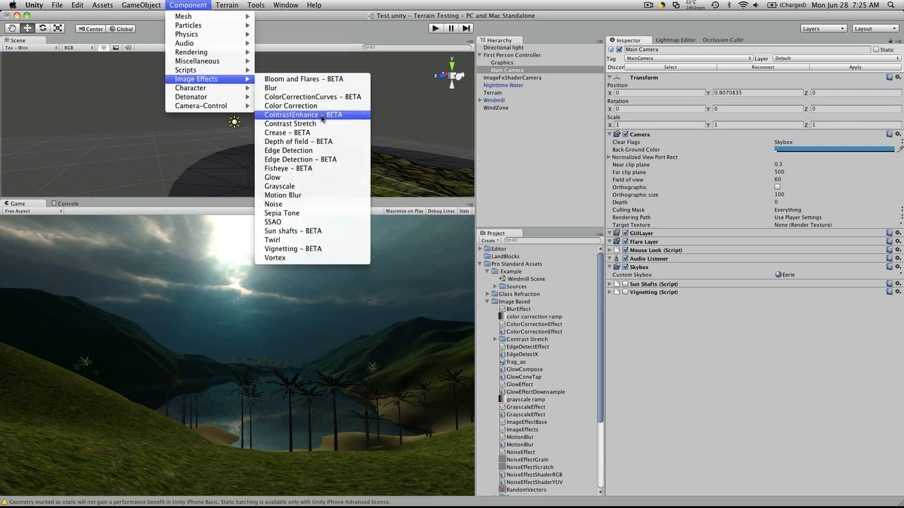
pyautogui.click(303, 114)
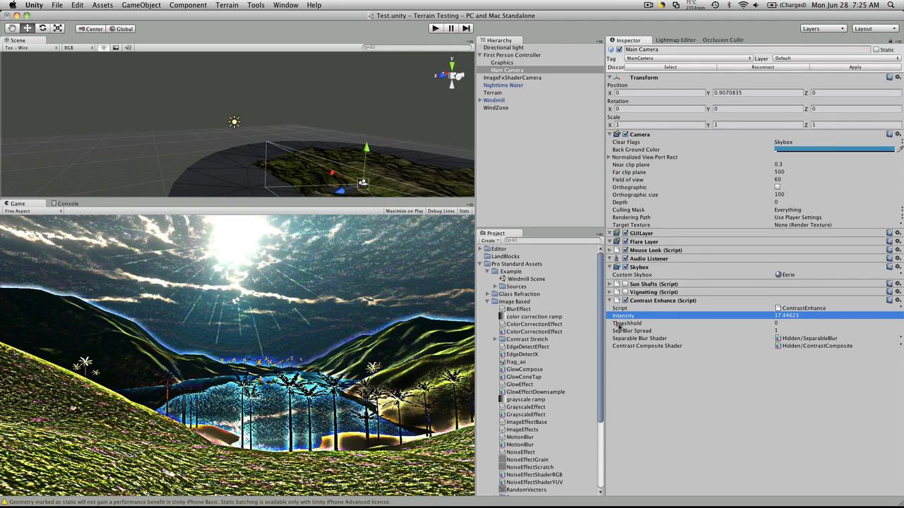
pyautogui.click(627, 322)
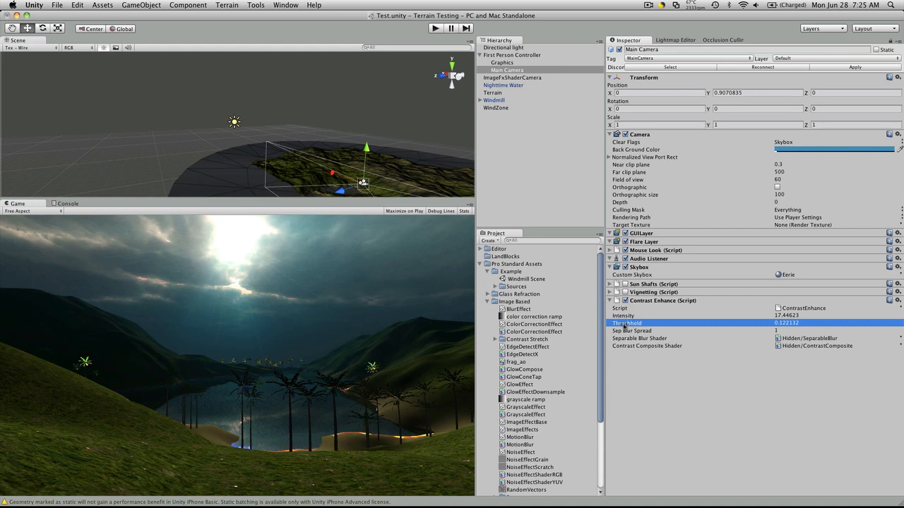